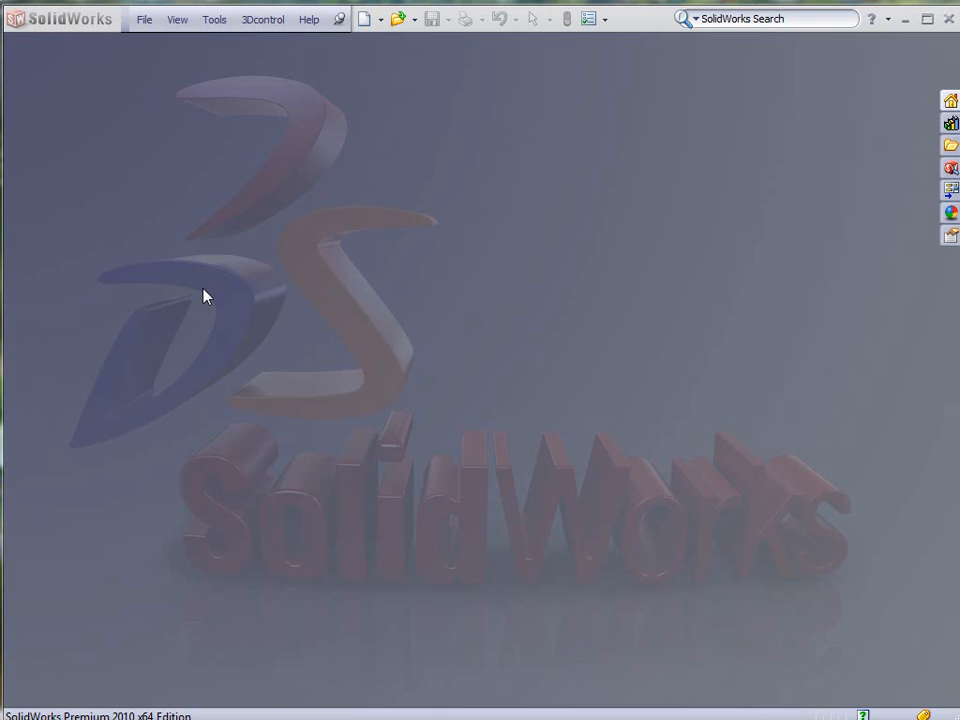
mouse_move(848, 167)
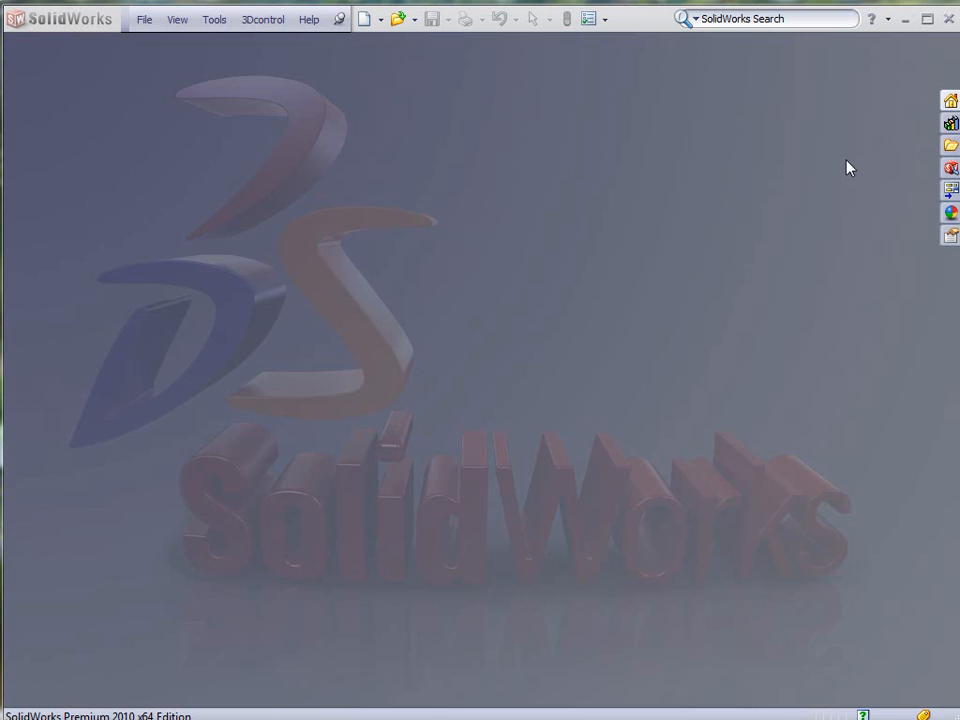
mouse_move(846, 162)
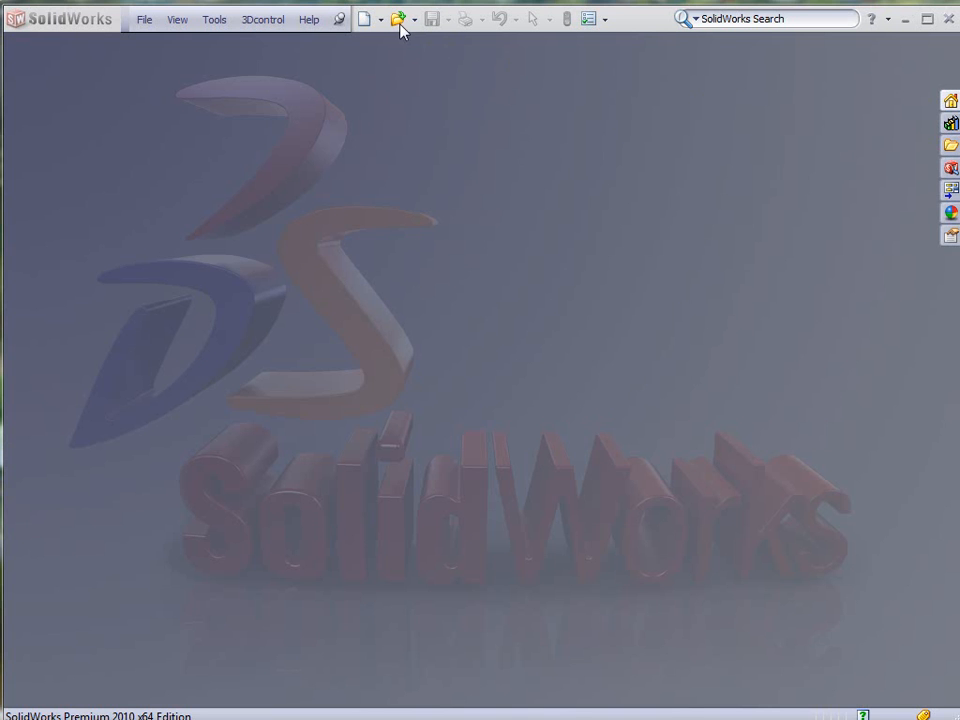
- Open the Sketch-TDR-2010 DWG file to launch the DXF/DWG import wizard
left_click(397, 18)
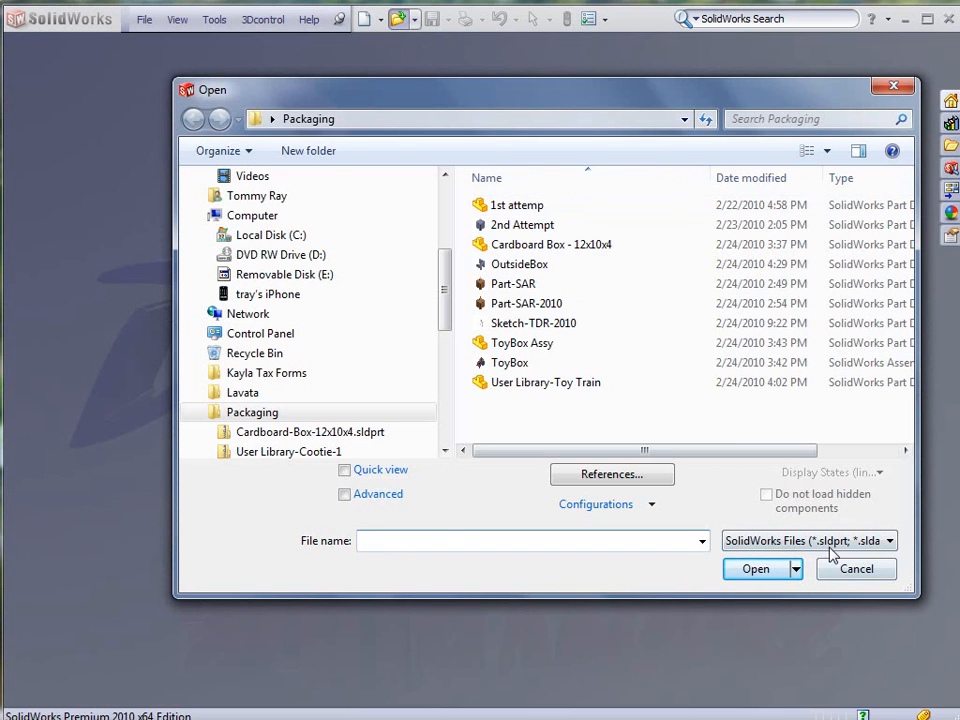
left_click(888, 540)
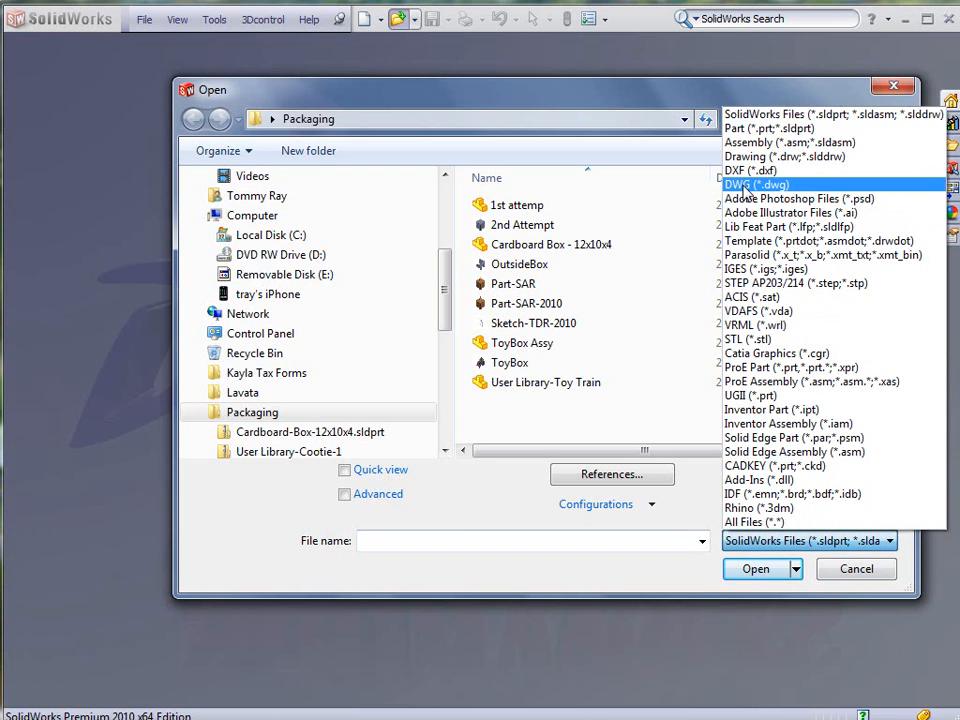
left_click(756, 184)
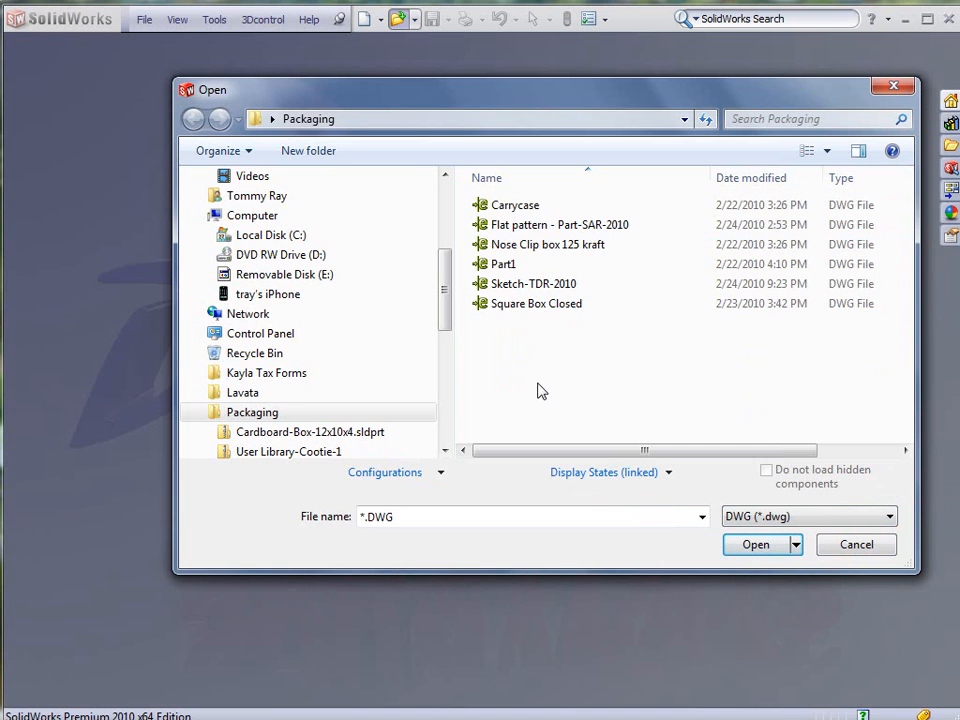
left_click(533, 283)
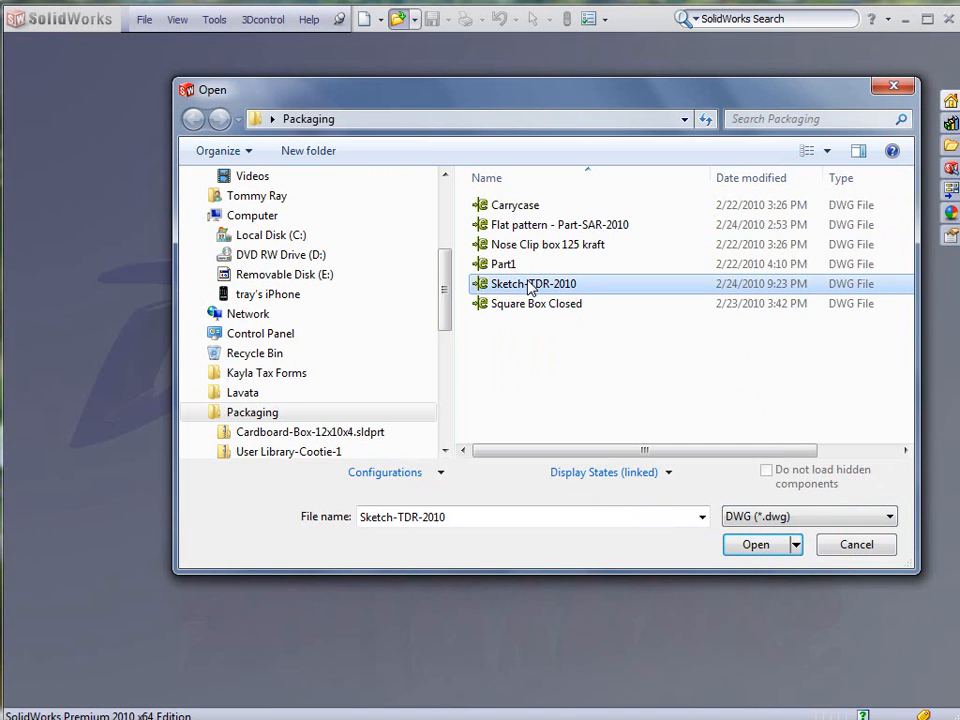
left_click(756, 544)
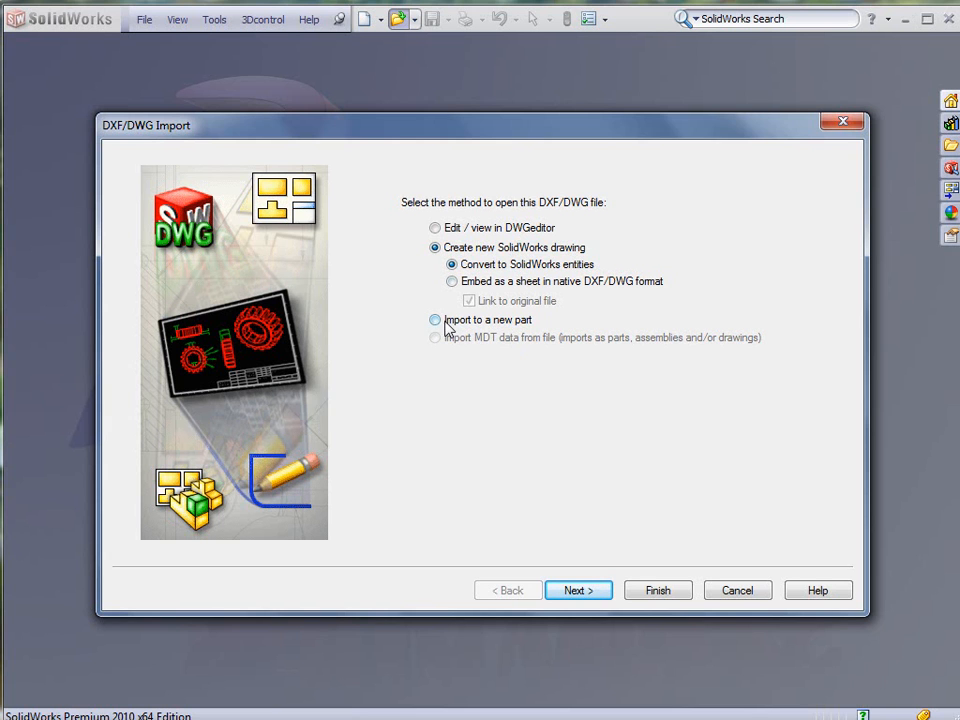
- Import into a new part and preview the blank's layer on white, then black background
left_click(435, 319)
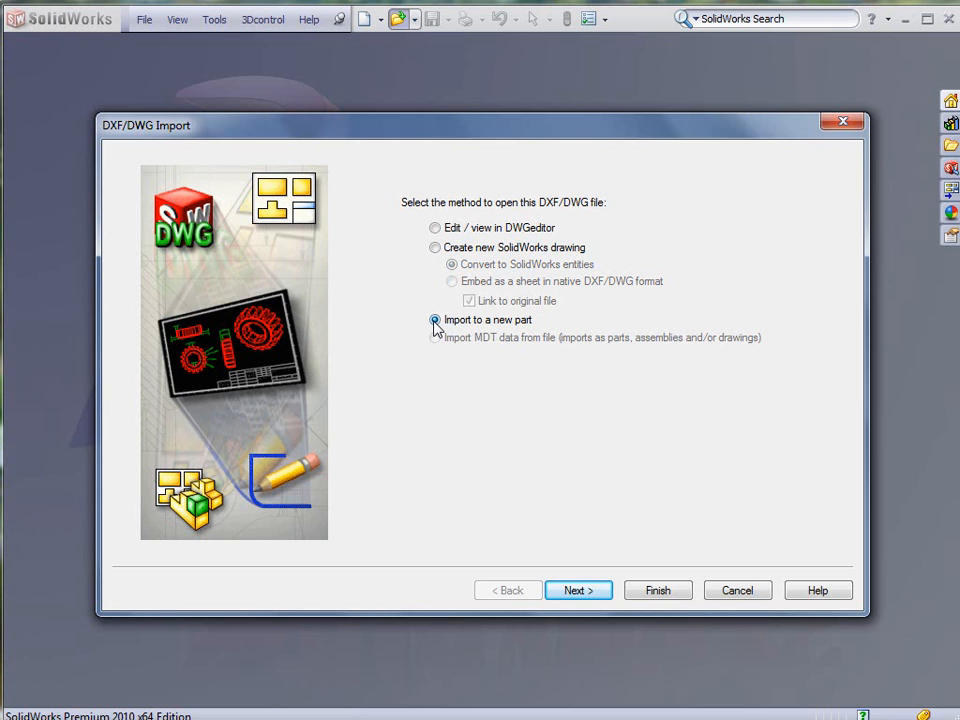
left_click(578, 590)
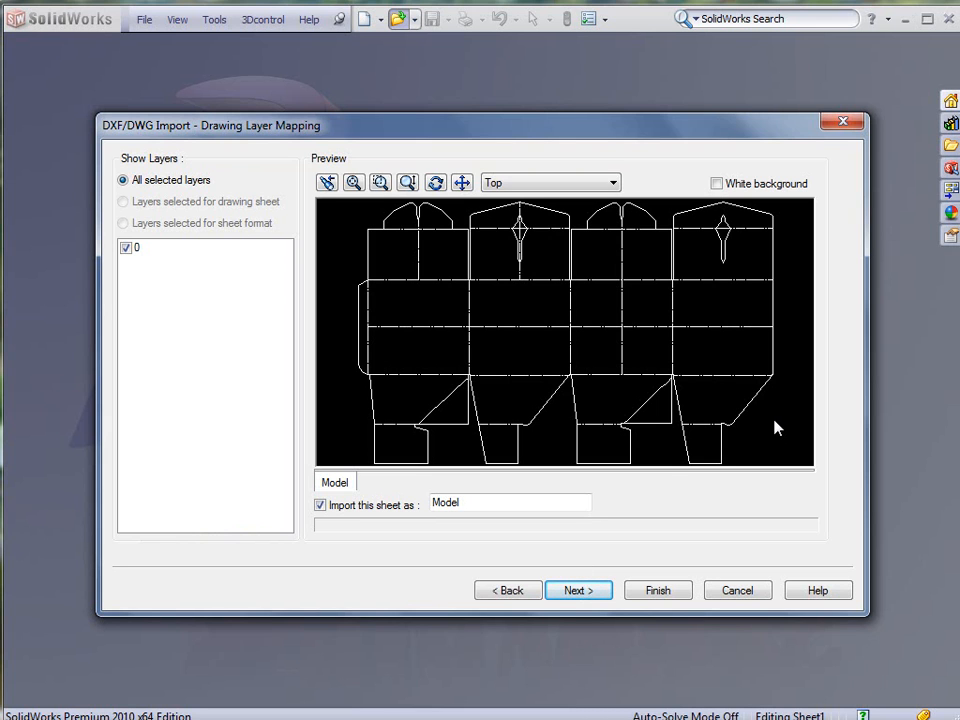
mouse_move(158, 258)
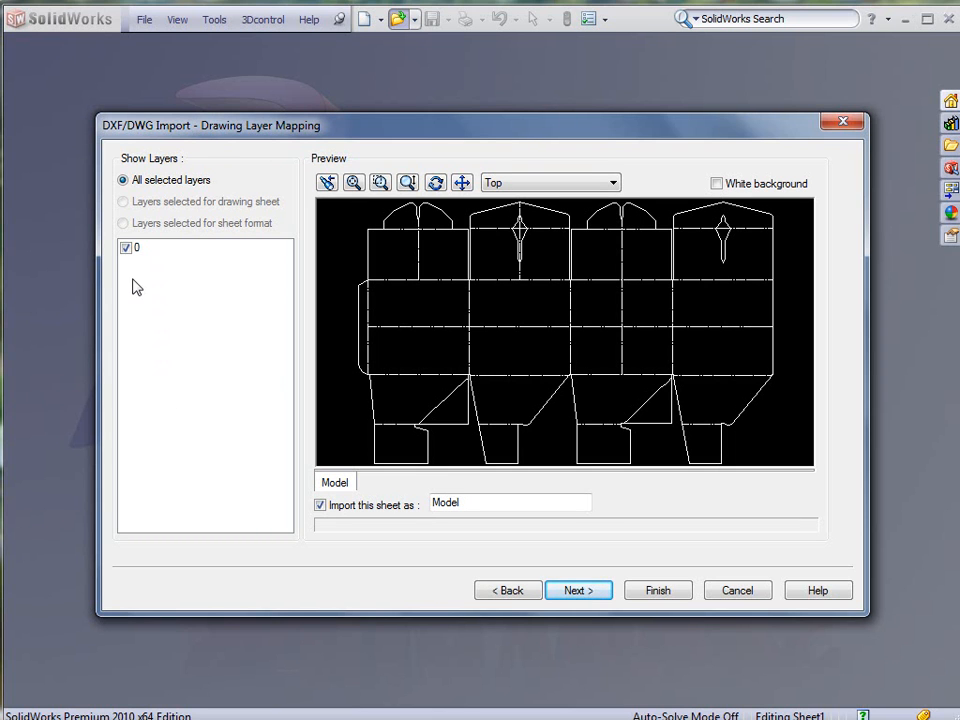
mouse_move(139, 320)
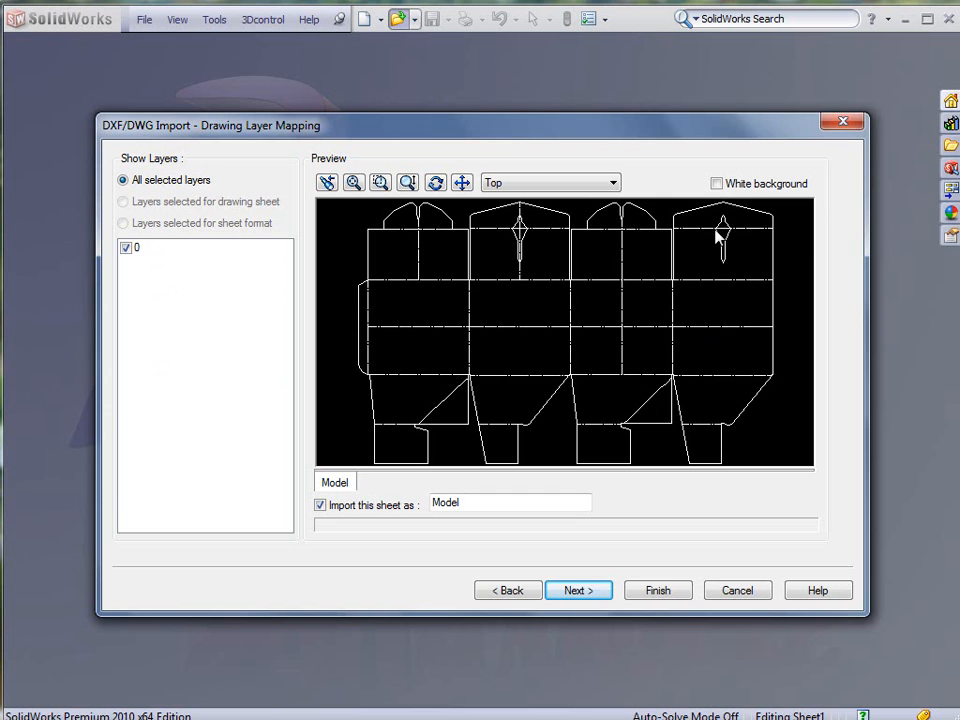
left_click(716, 183)
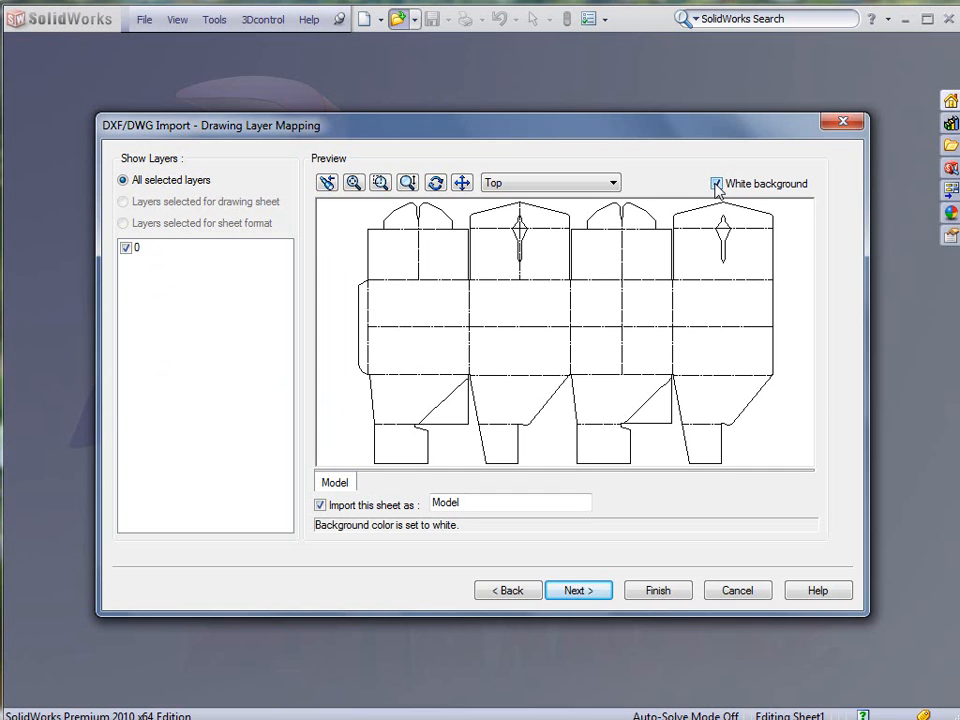
left_click(716, 183)
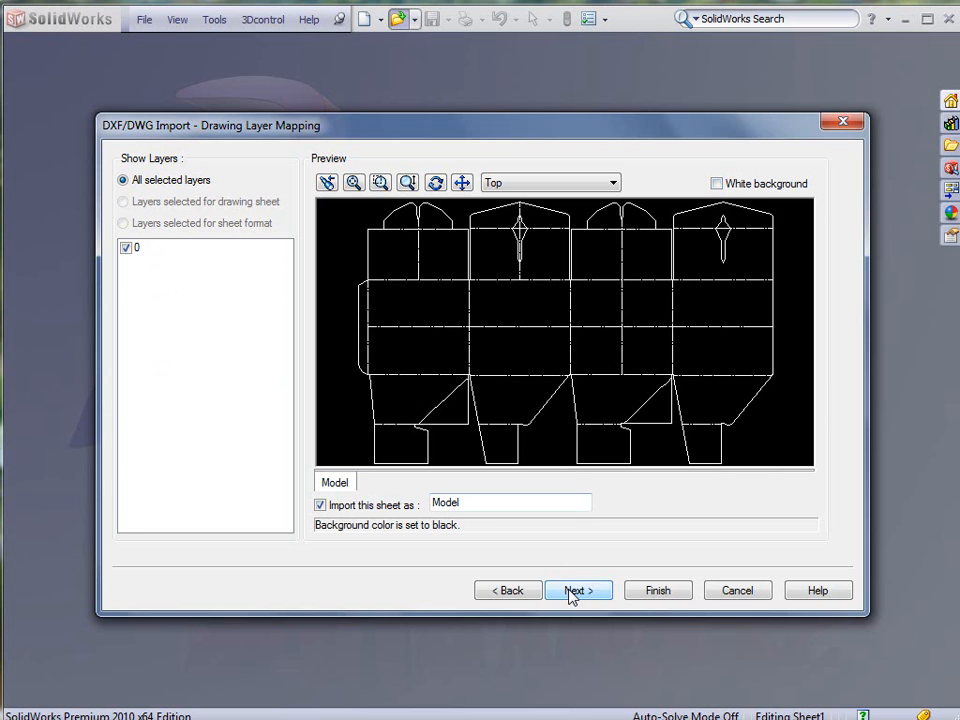
- Import the carton blank as a 2D sketch in inches with dimensions and constraints
left_click(578, 590)
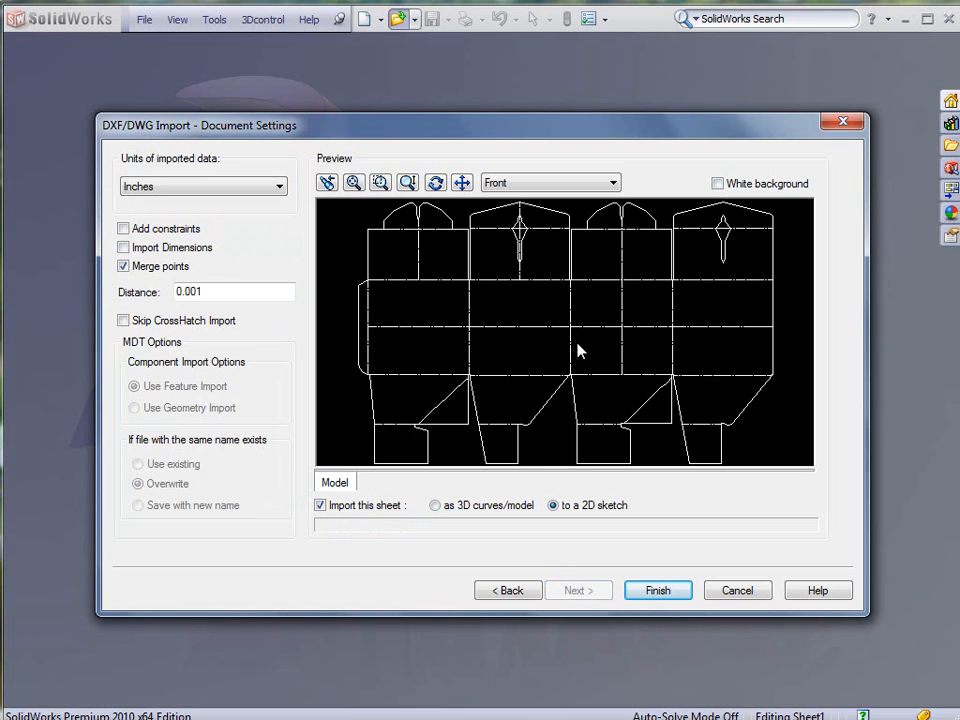
mouse_move(250, 310)
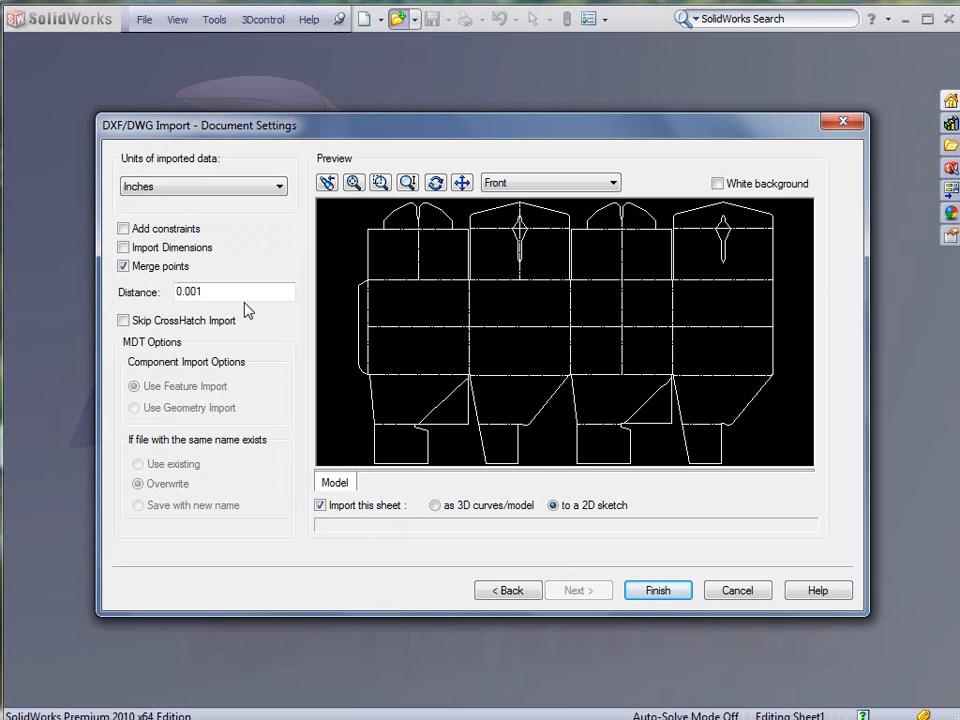
left_click(123, 247)
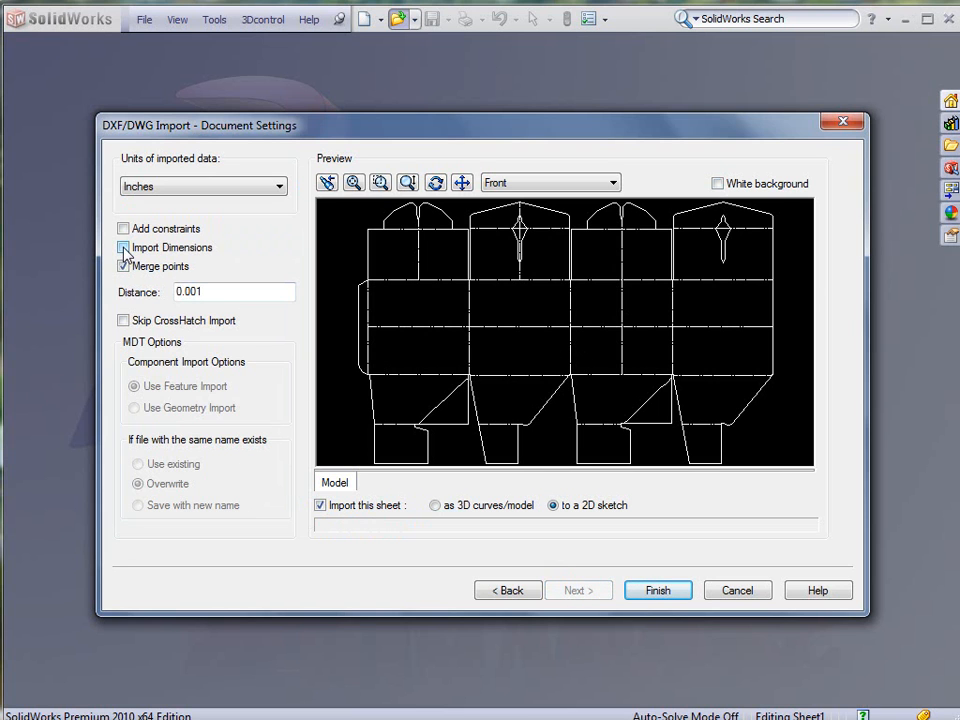
left_click(123, 247)
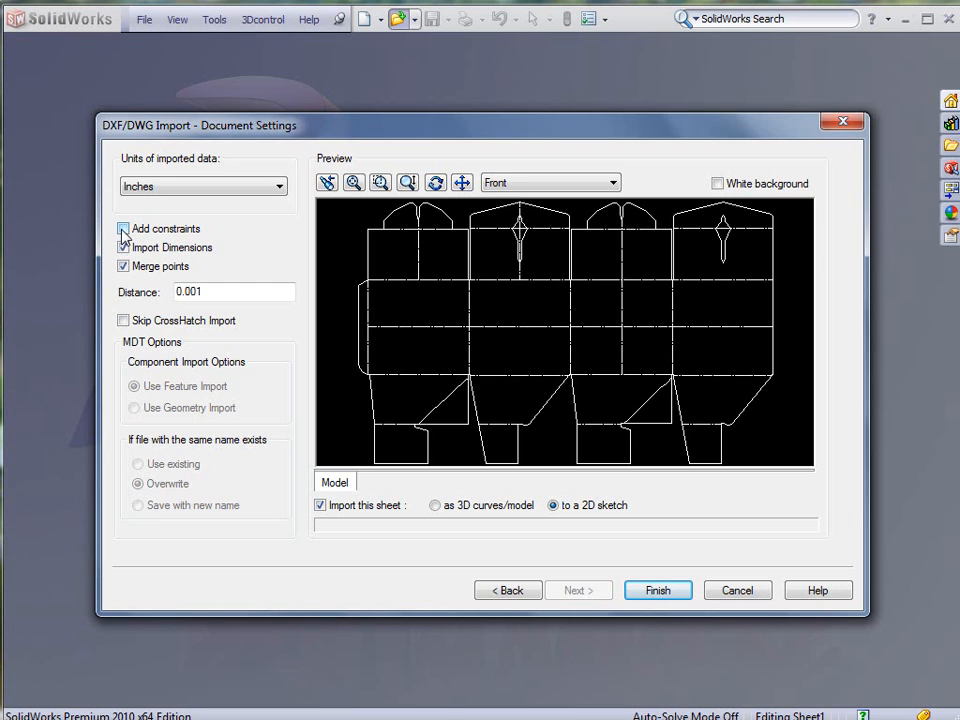
left_click(123, 228)
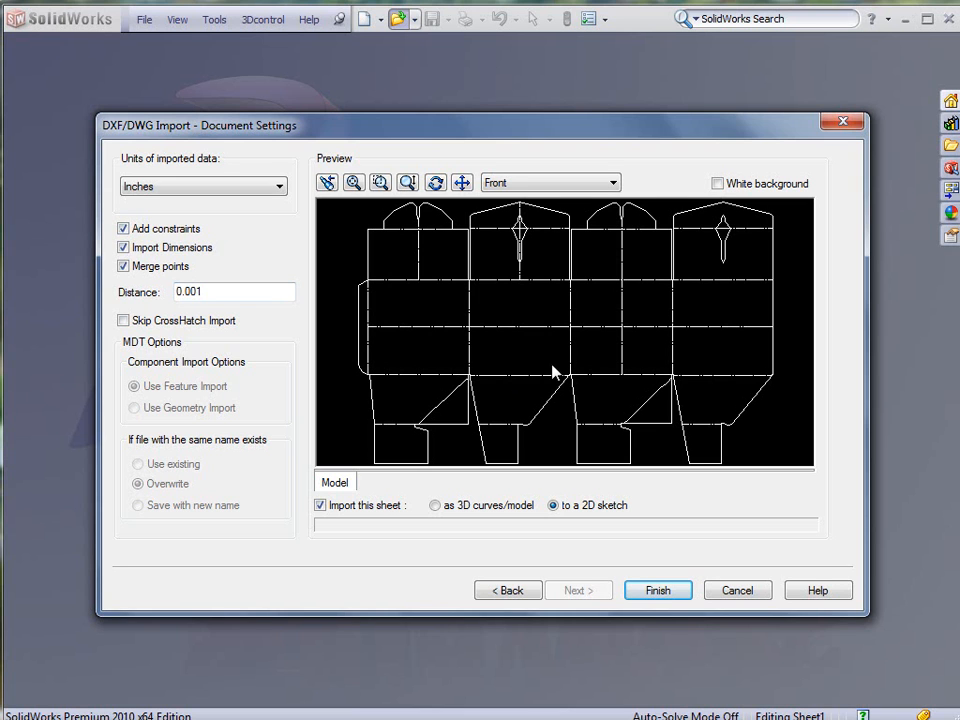
mouse_move(598, 361)
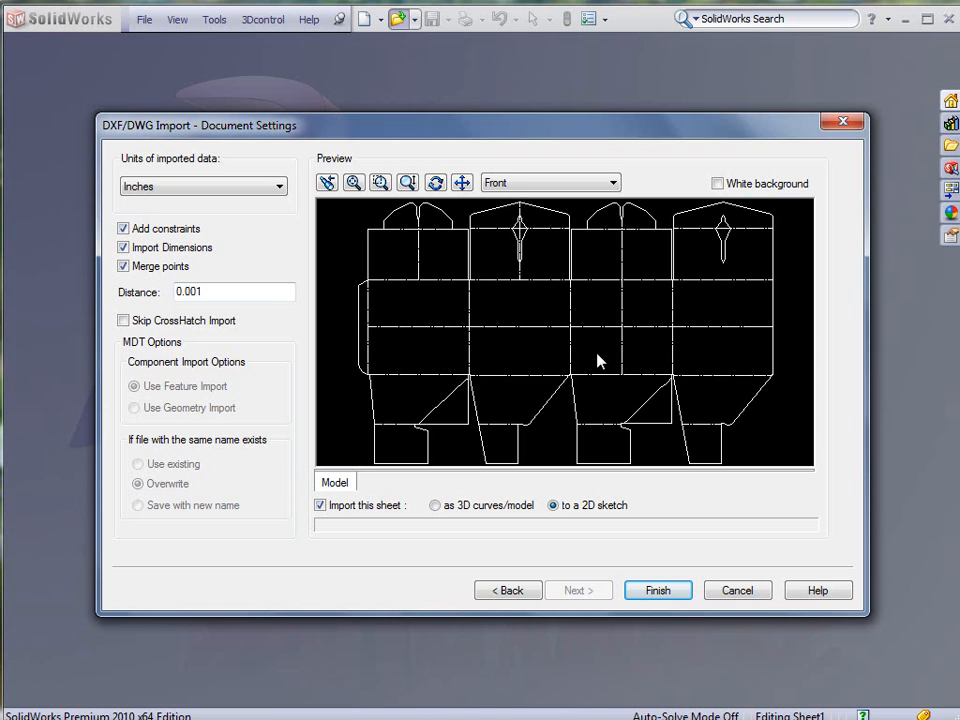
left_click(657, 590)
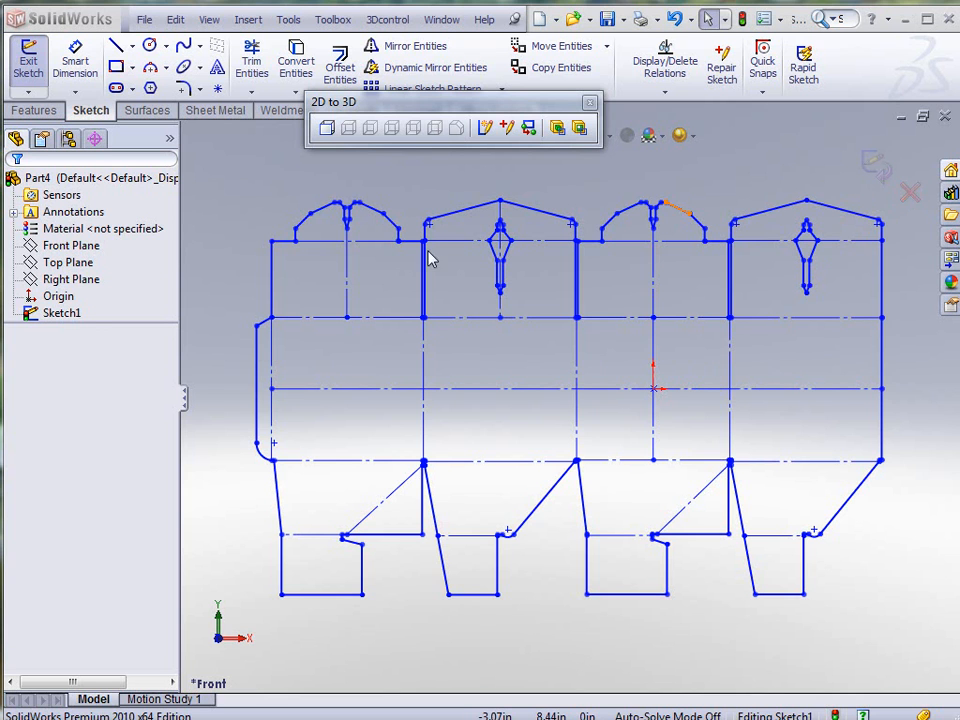
- Close the 2D to 3D toolbar and bring up the Sheet Metal tools
left_click(62, 313)
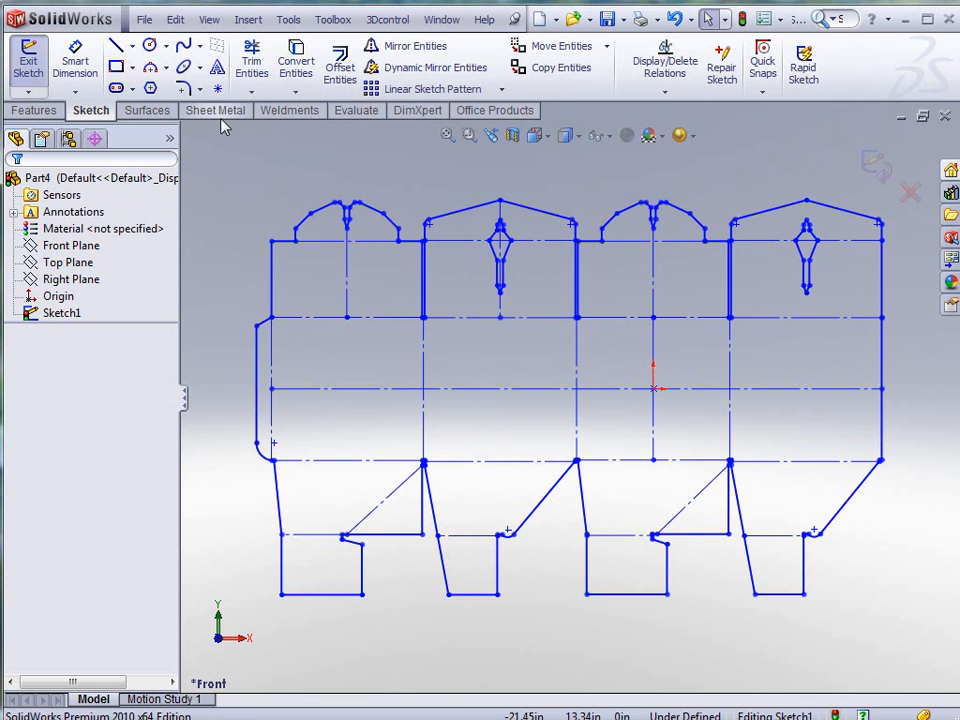
left_click(215, 110)
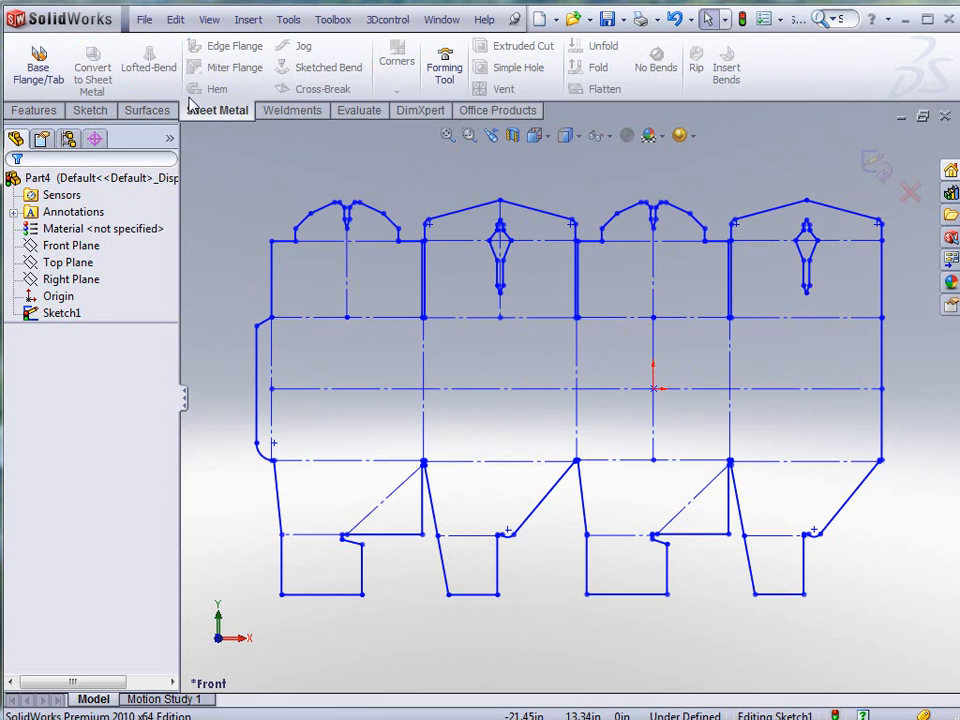
mouse_move(38, 65)
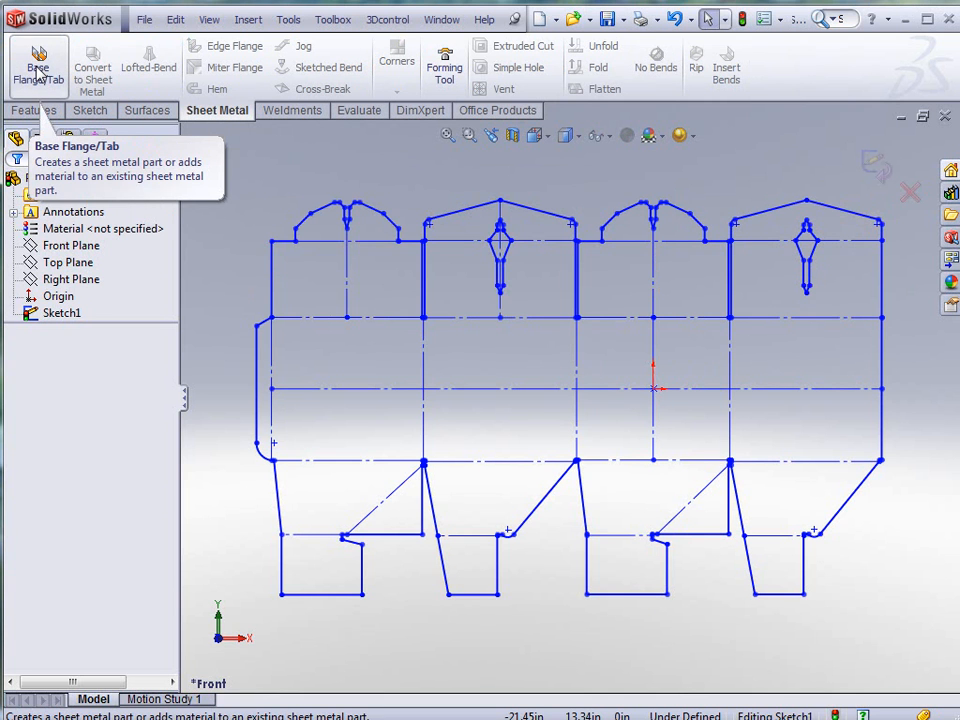
- Create a base flange from the CARDBOARD gauge table's Folding Carton16 gauge (0.016 in)
left_click(38, 68)
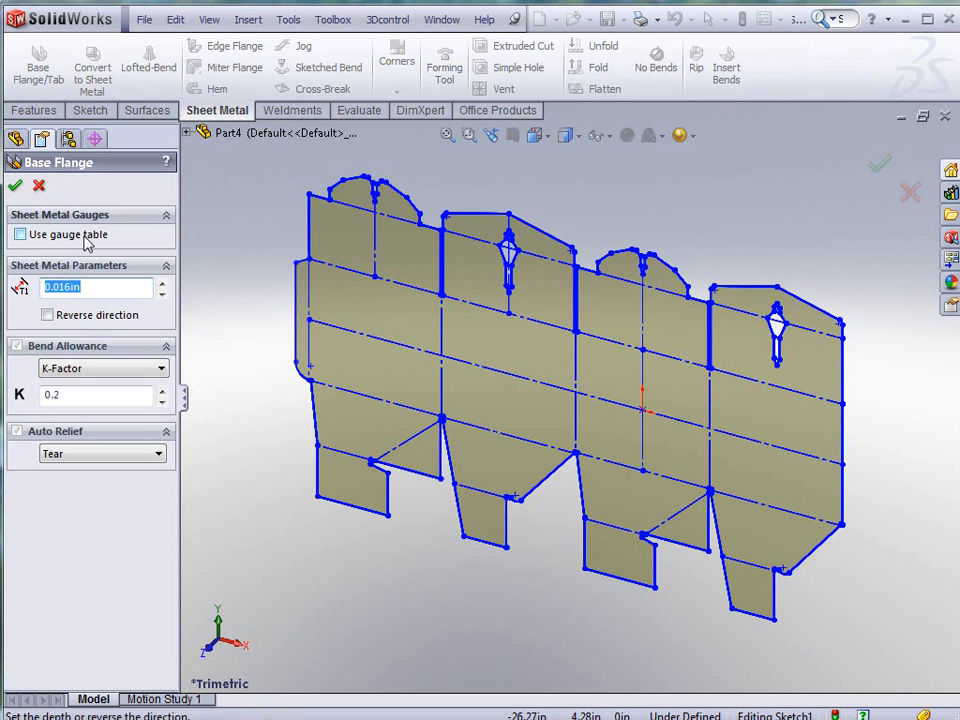
mouse_move(90, 240)
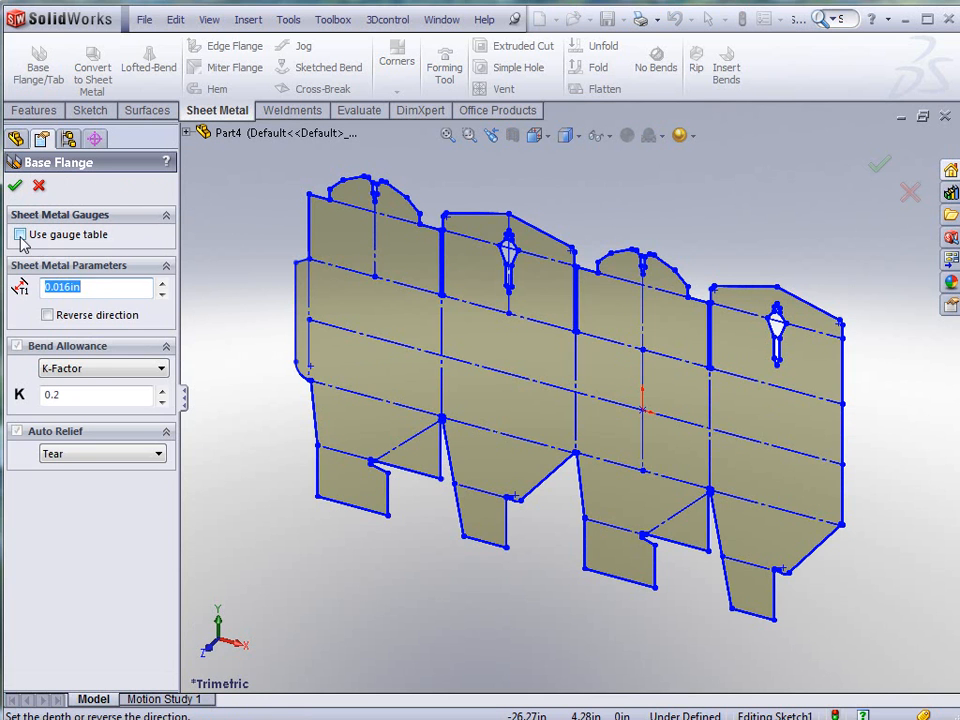
left_click(19, 234)
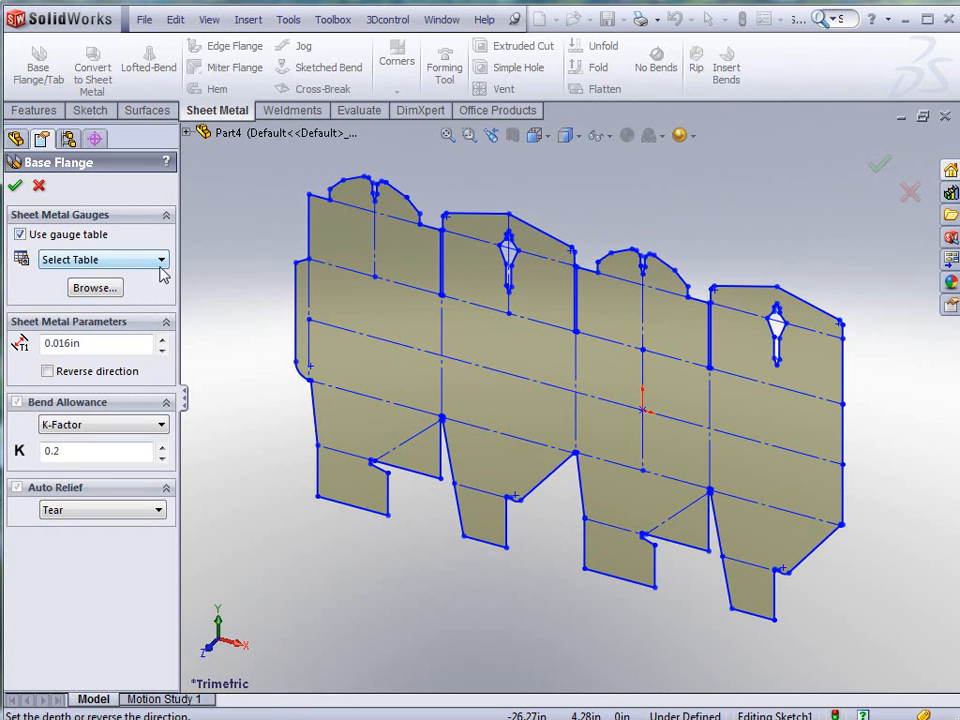
left_click(160, 259)
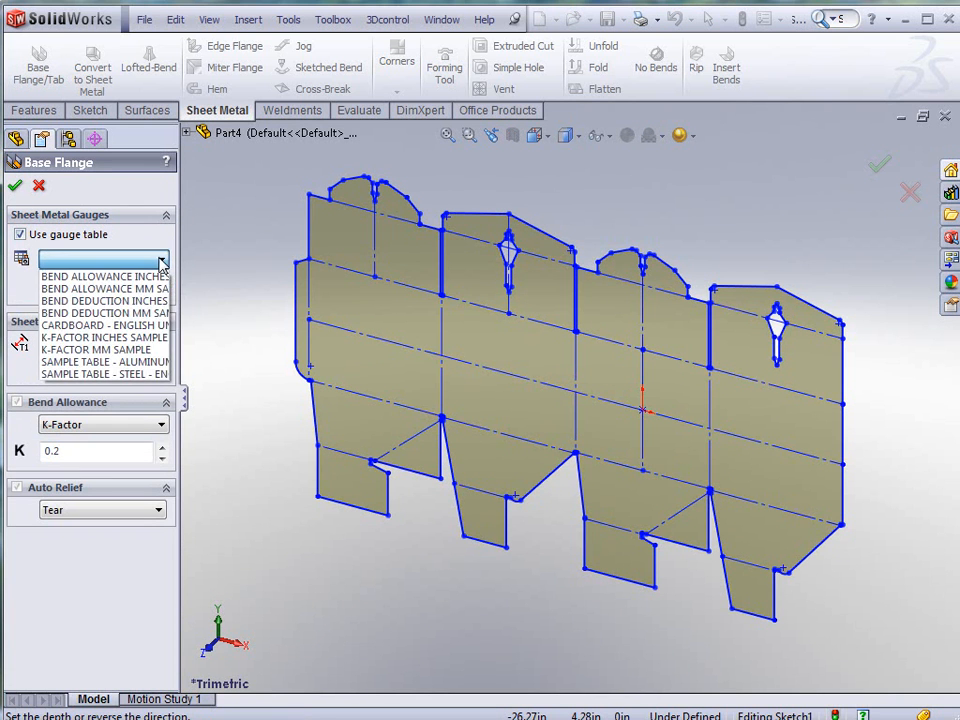
left_click(104, 325)
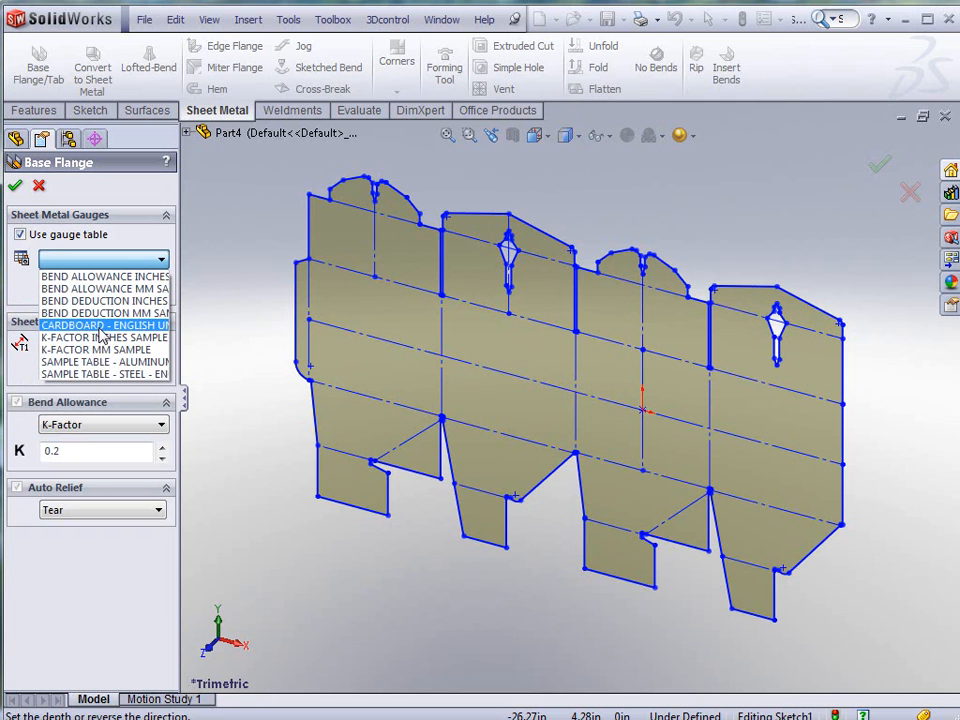
left_click(105, 325)
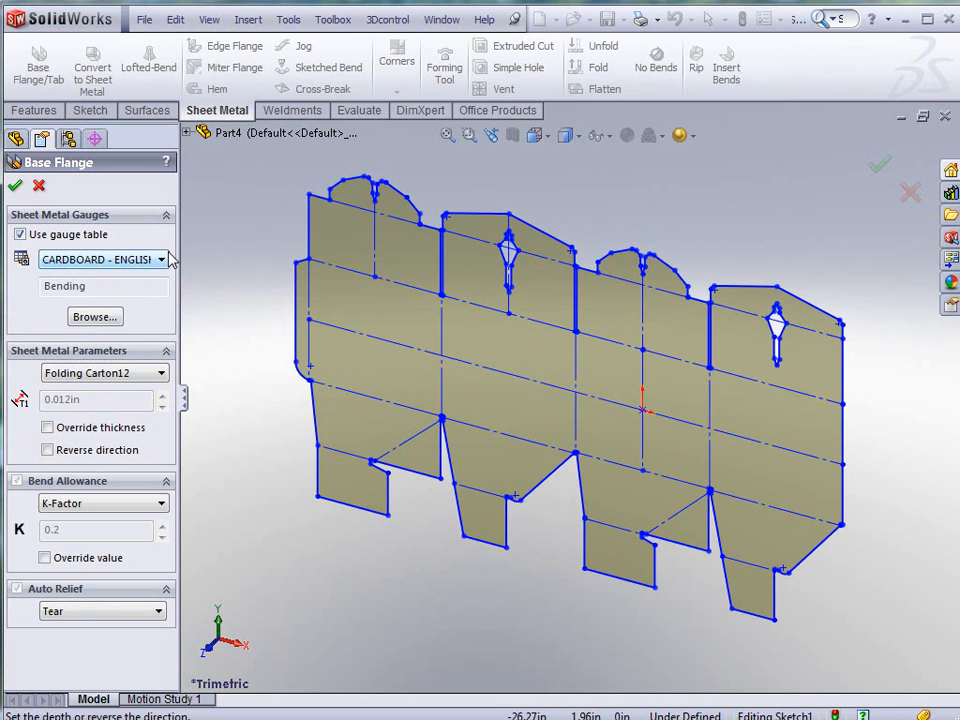
mouse_move(143, 395)
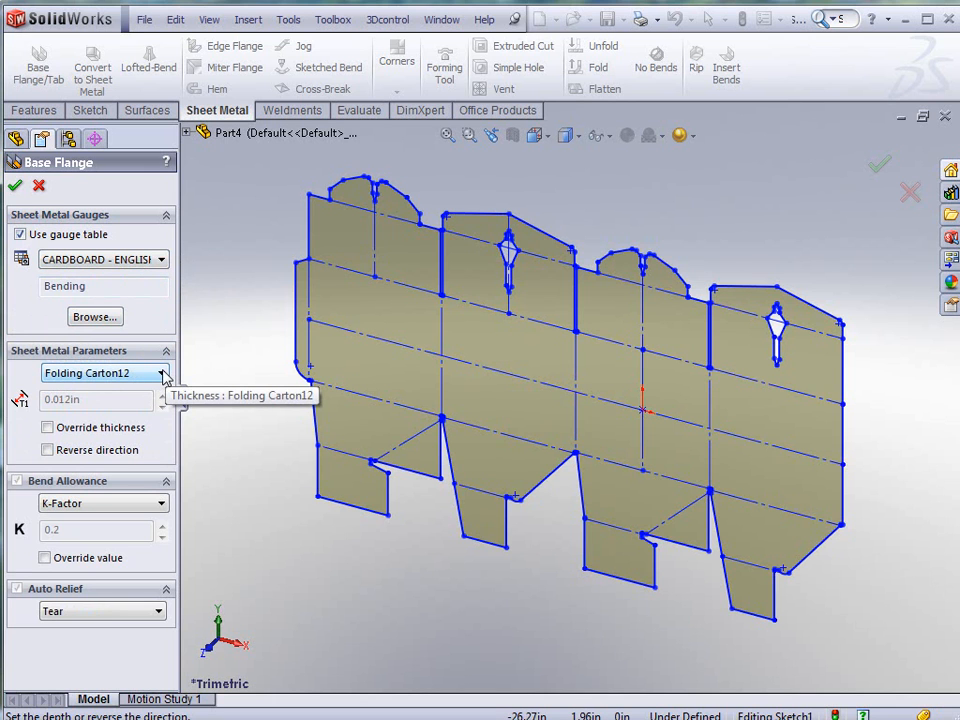
left_click(162, 373)
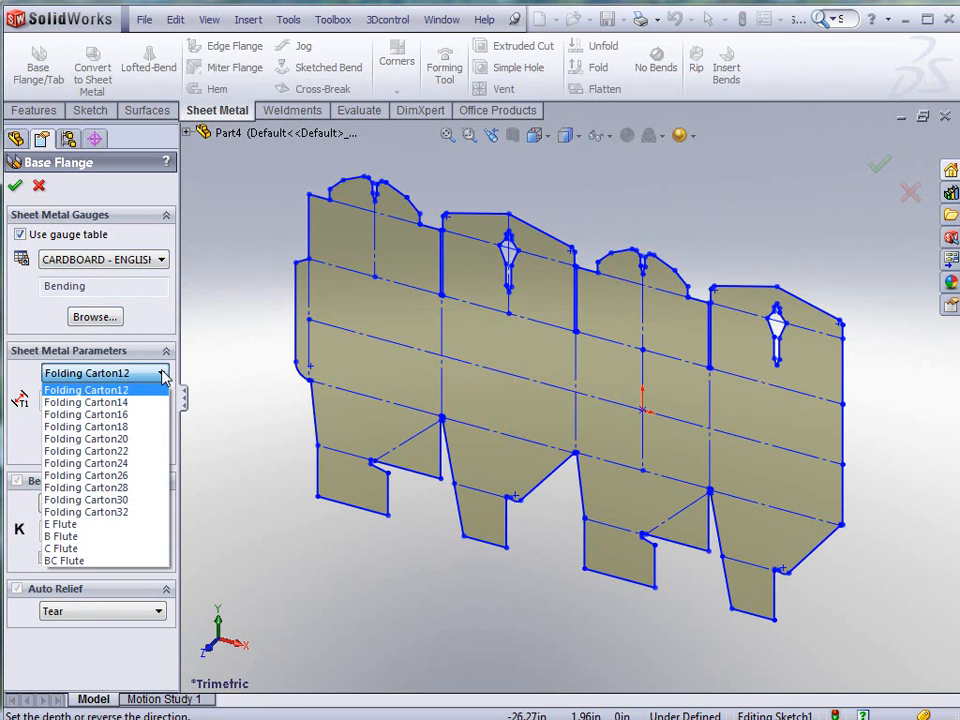
mouse_move(150, 388)
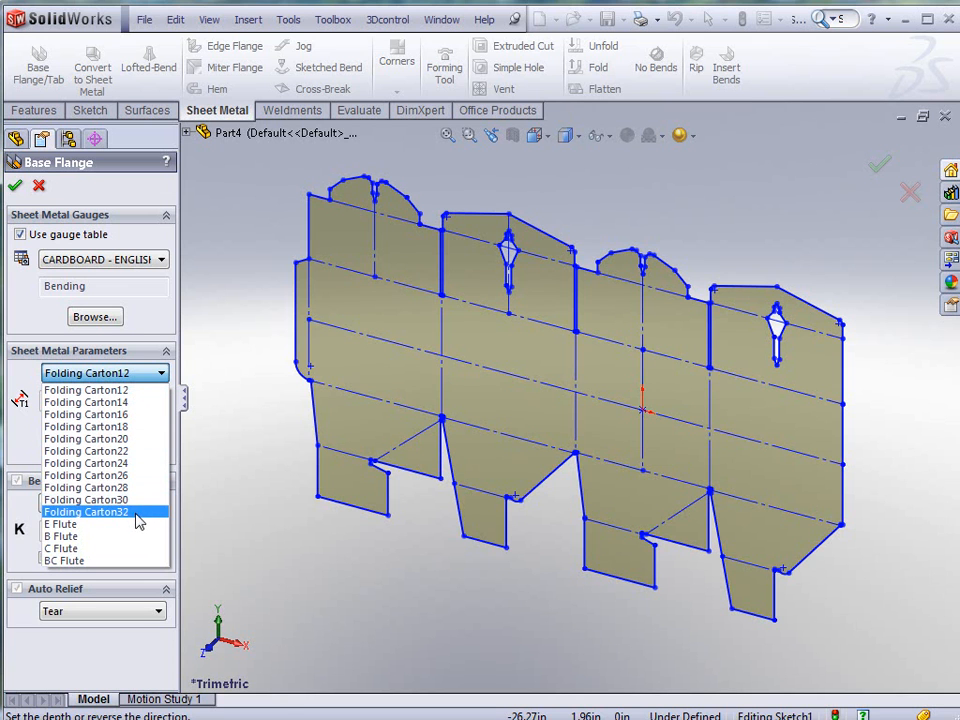
mouse_move(60, 524)
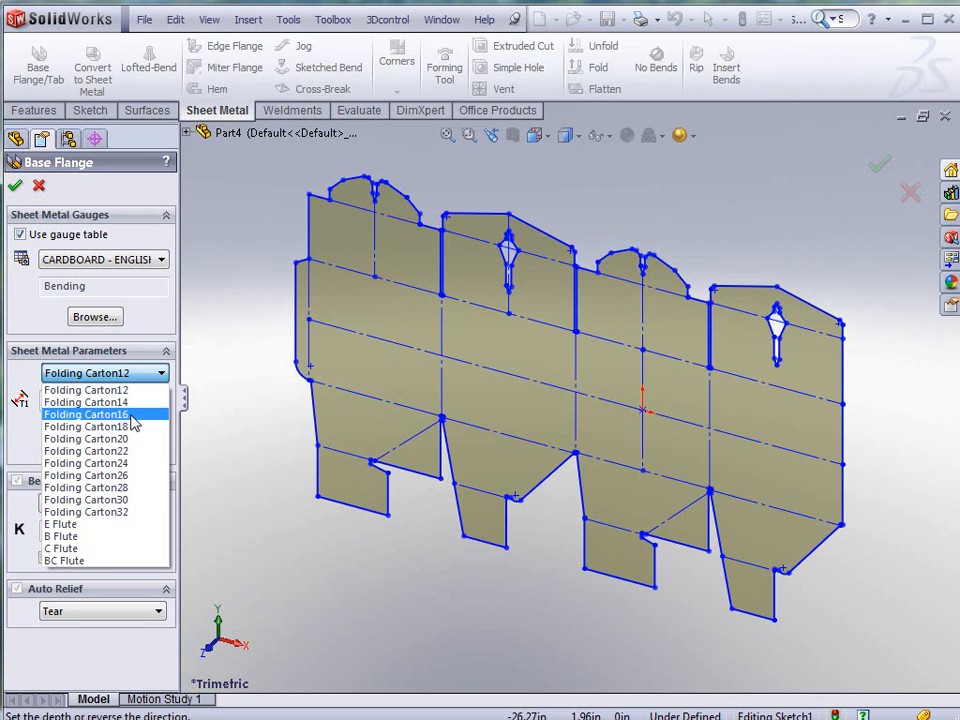
left_click(86, 414)
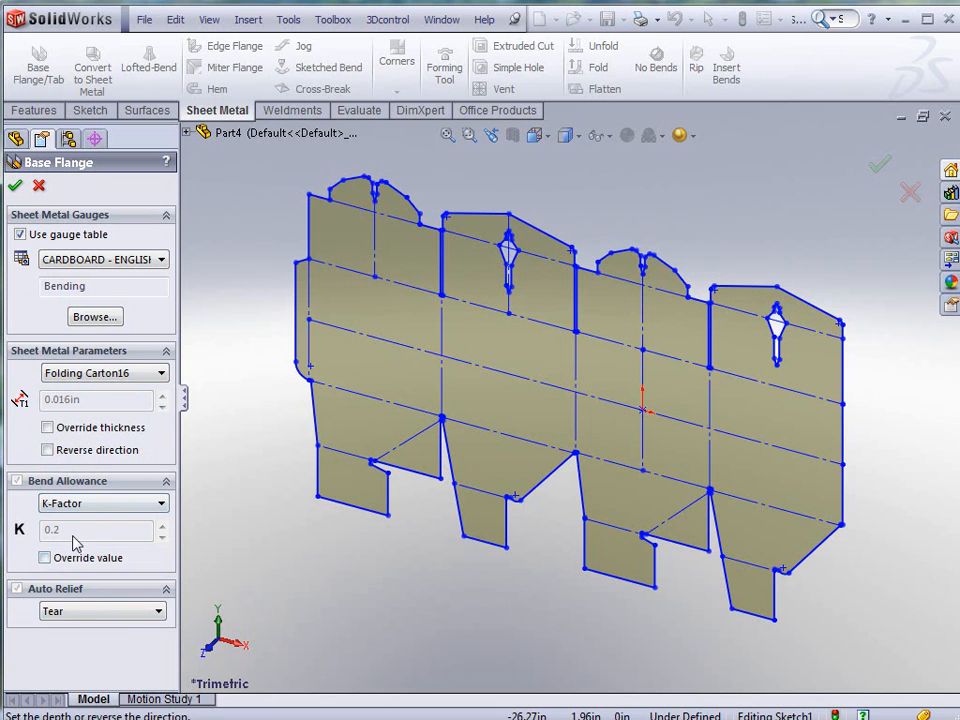
mouse_move(72, 538)
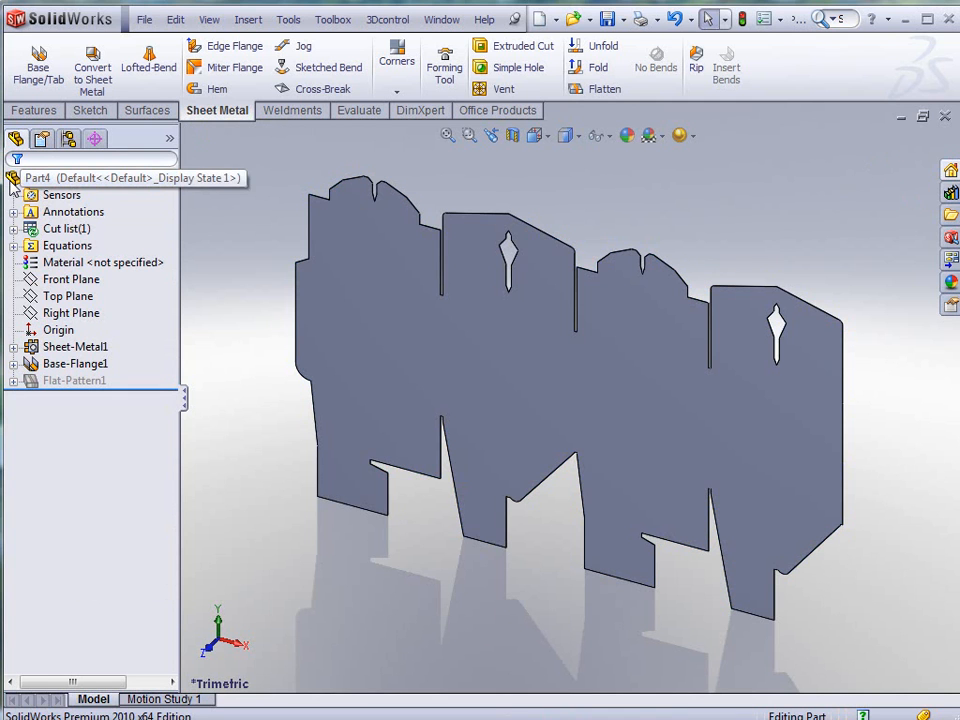
- Edit Sheet-Metal1 to set the default bend radius to 0.02 in
left_click(75, 346)
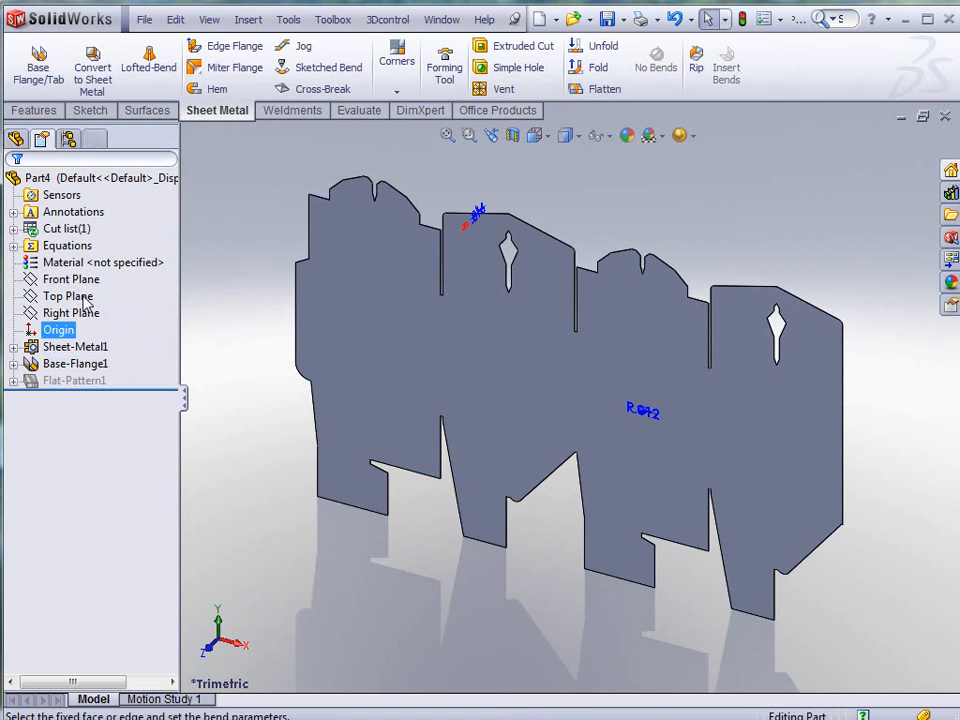
double_click(76, 346)
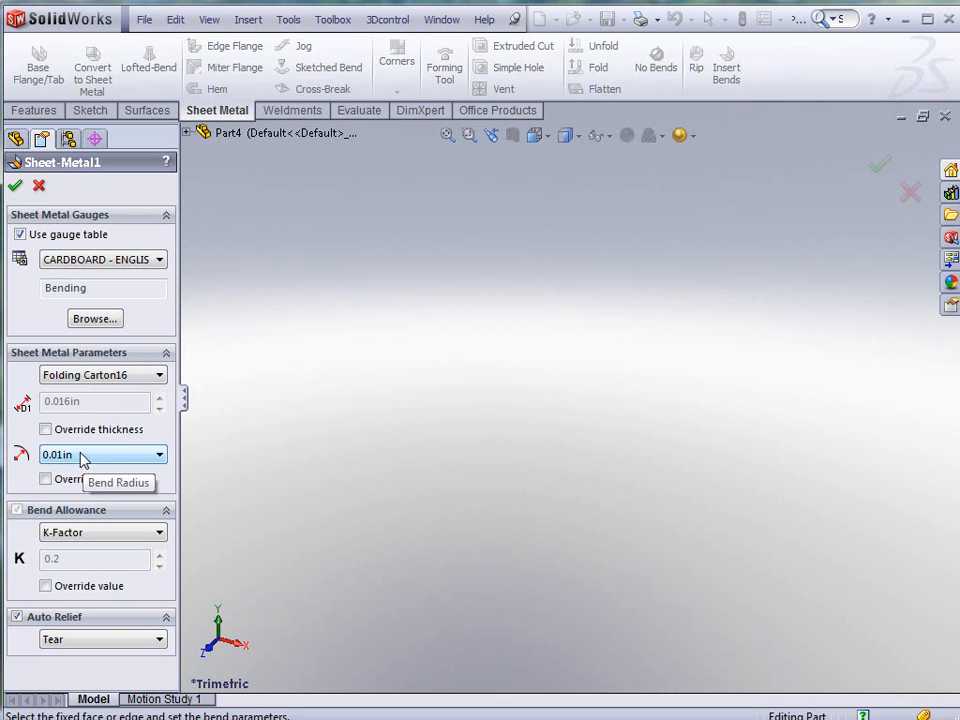
left_click(159, 454)
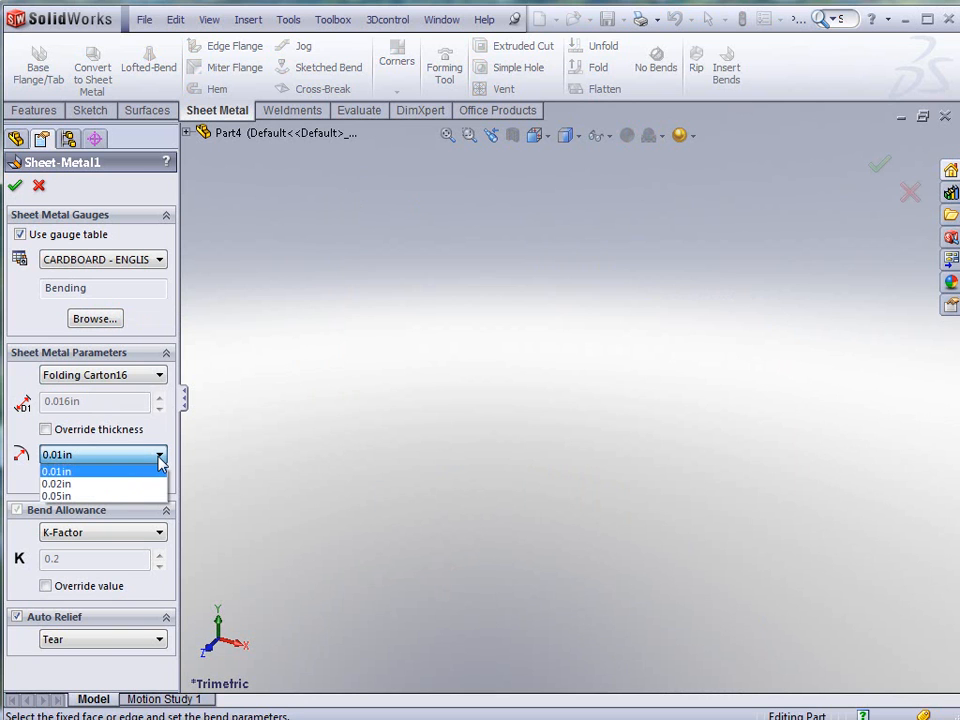
mouse_move(65, 490)
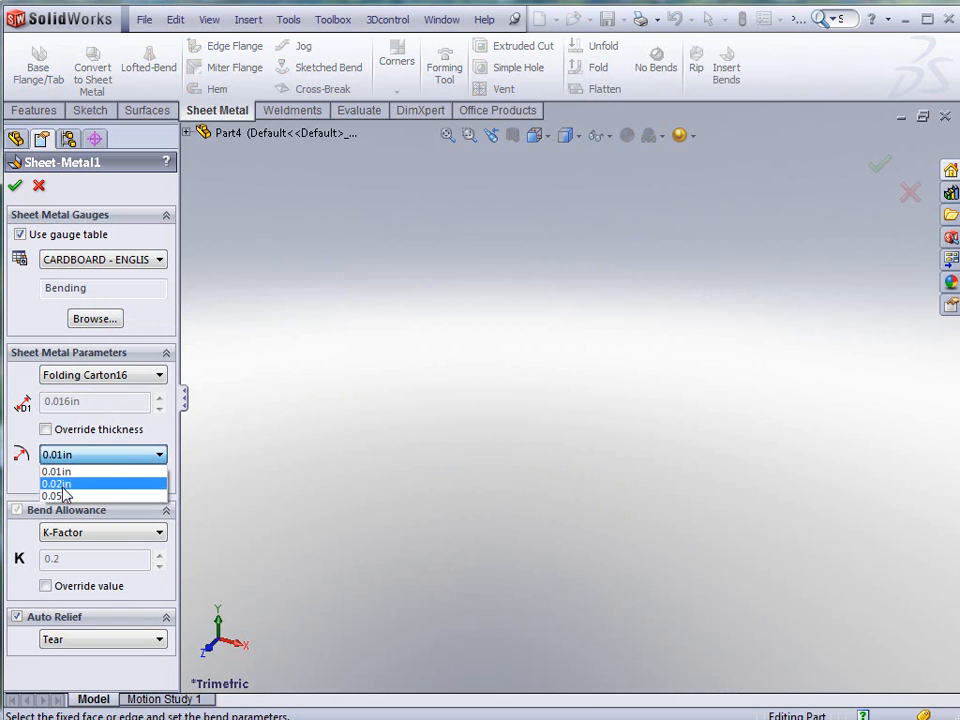
mouse_move(78, 497)
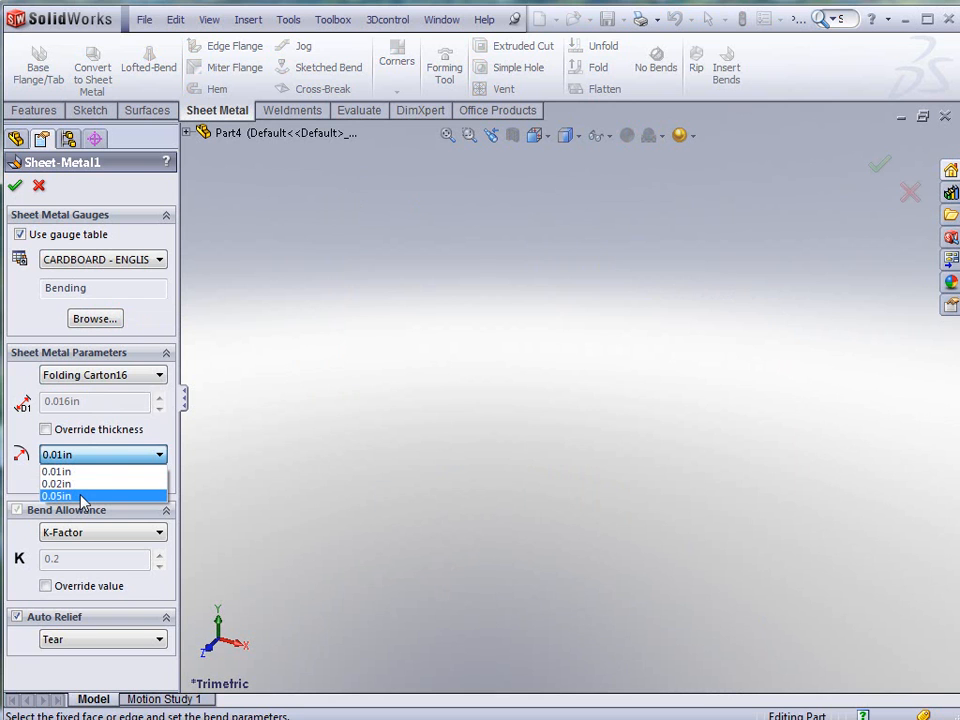
mouse_move(60, 484)
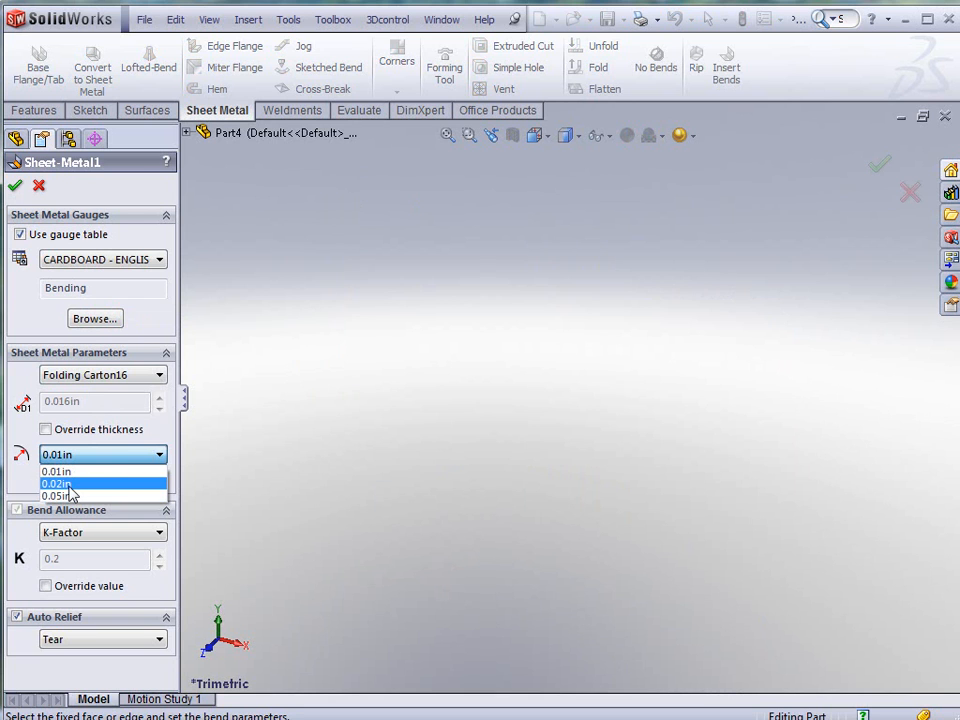
left_click(55, 483)
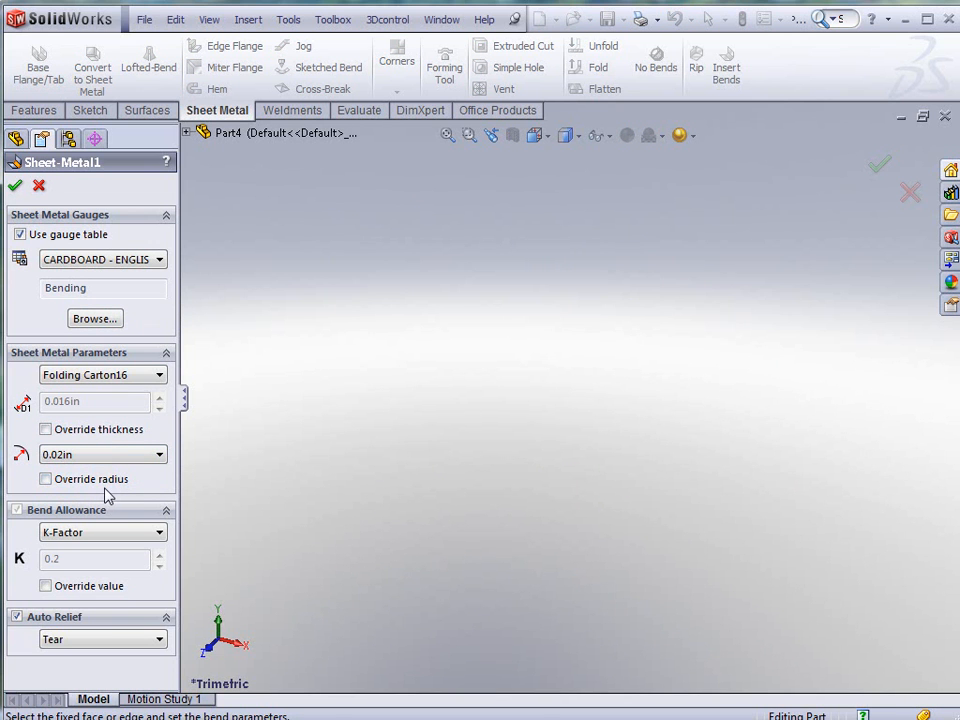
left_click(15, 185)
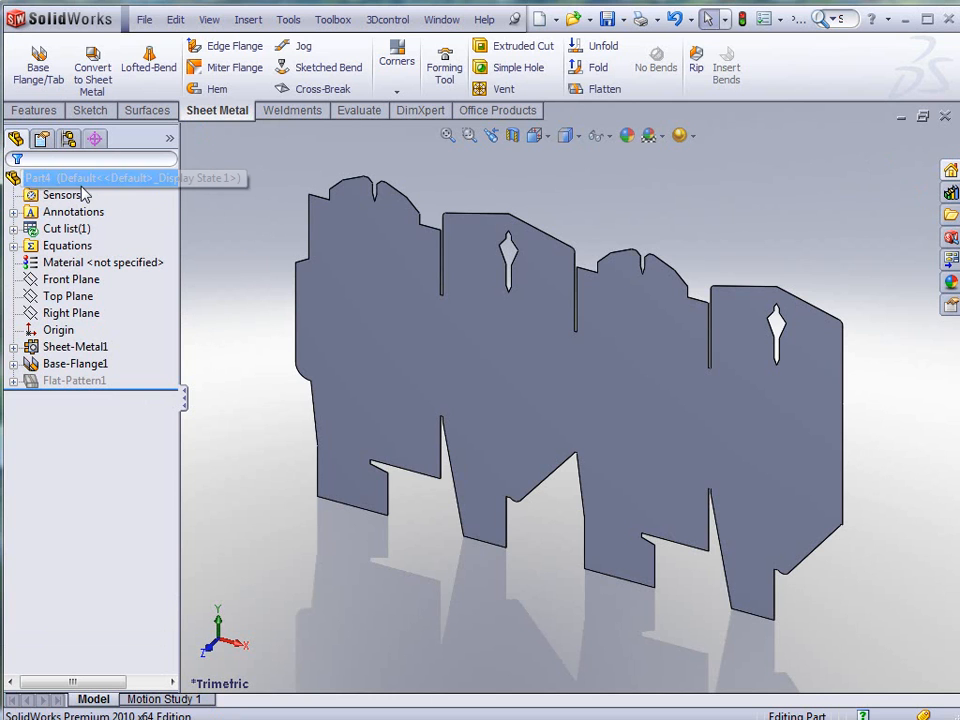
mouse_move(951, 193)
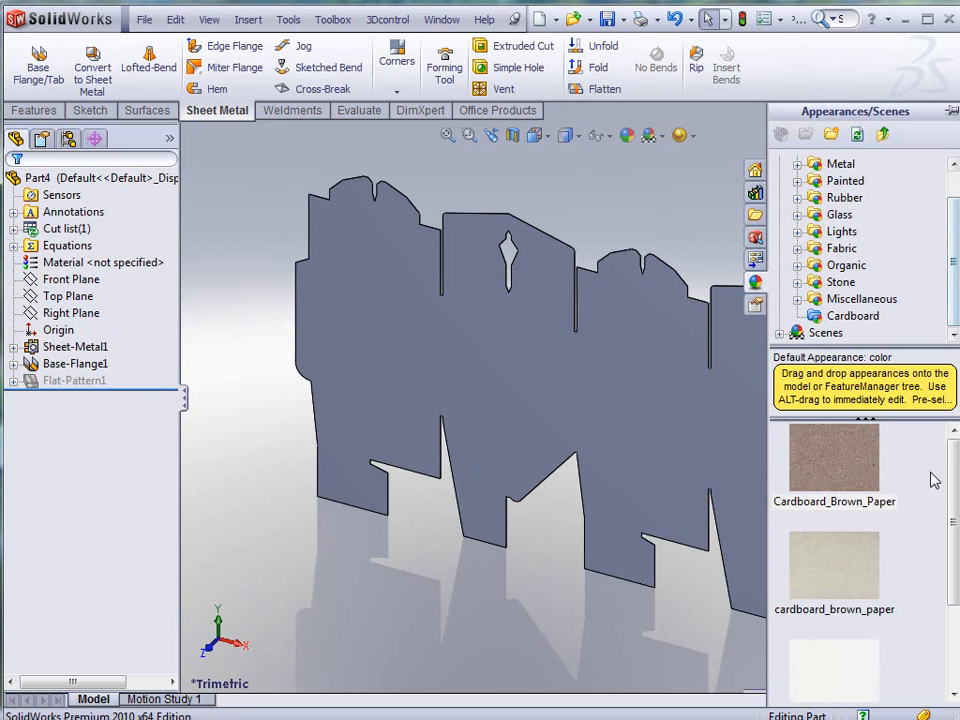
mouse_move(845, 320)
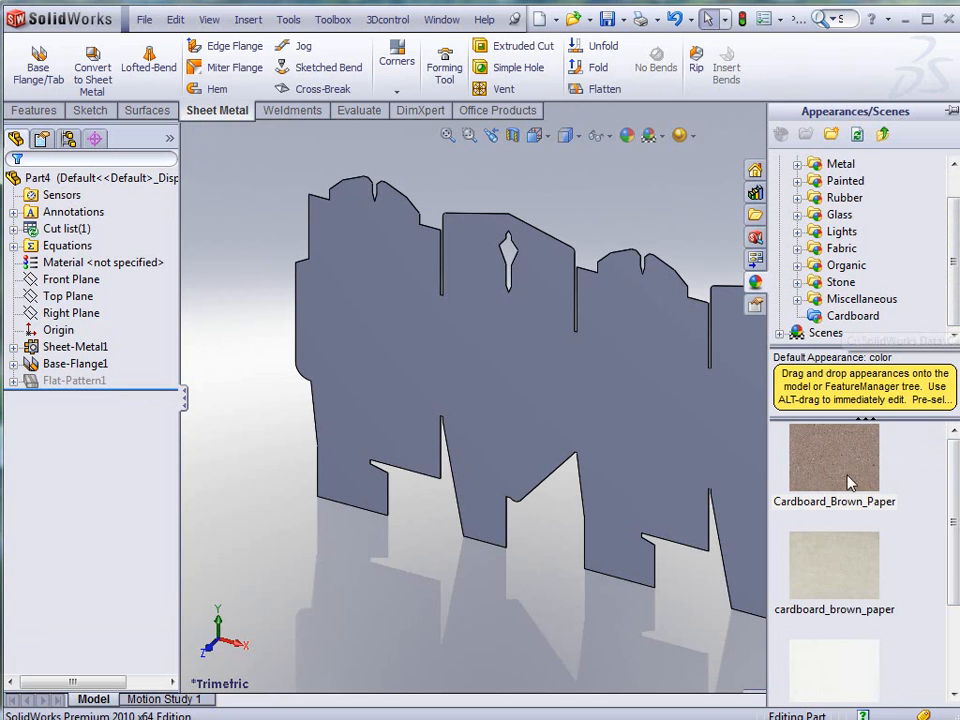
- Apply the Cardboard_Brown_Paper appearance to the whole part
scroll("down", 3)
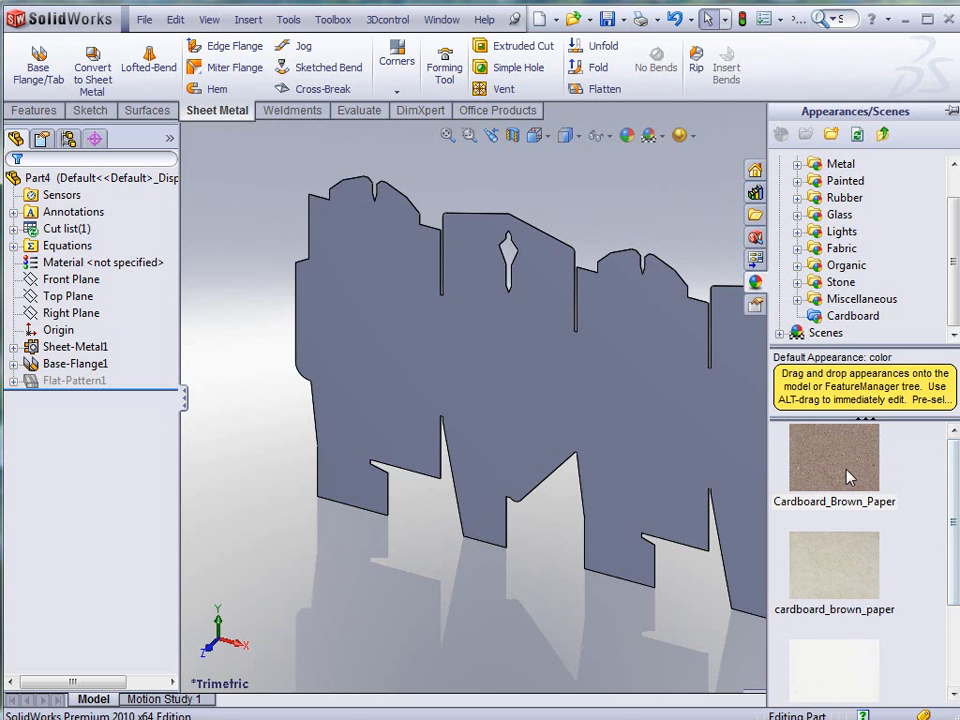
left_click(834, 461)
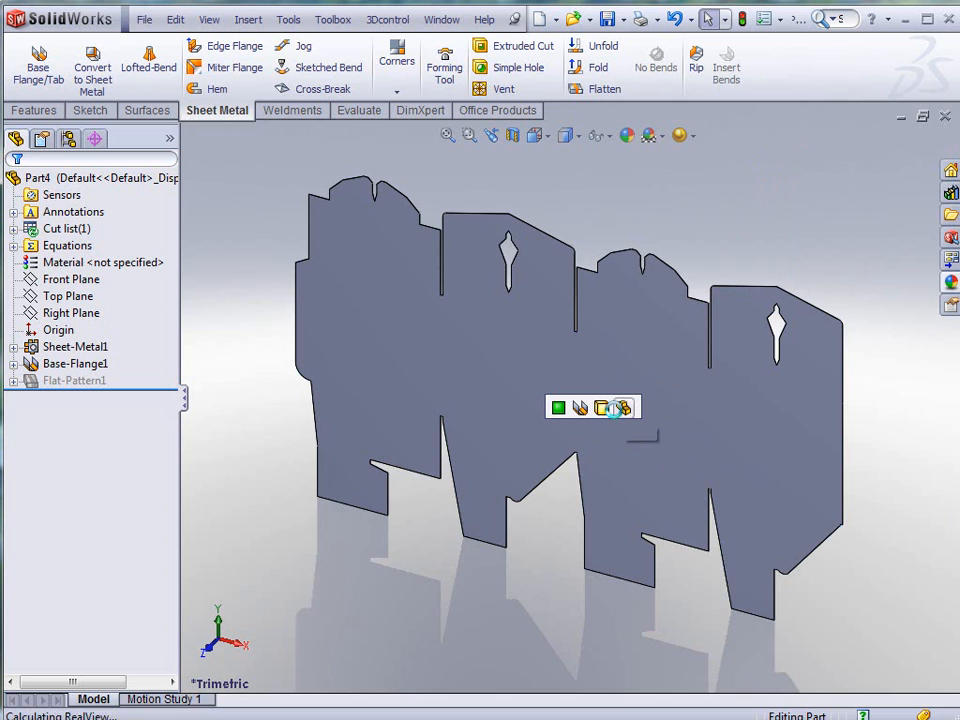
left_click(623, 407)
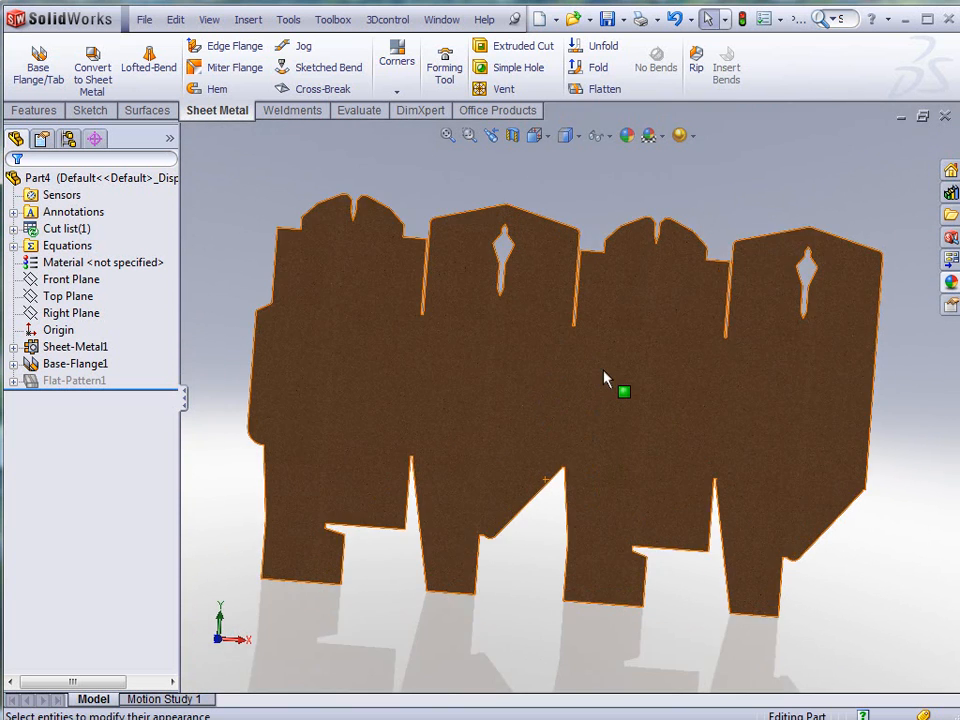
mouse_move(668, 444)
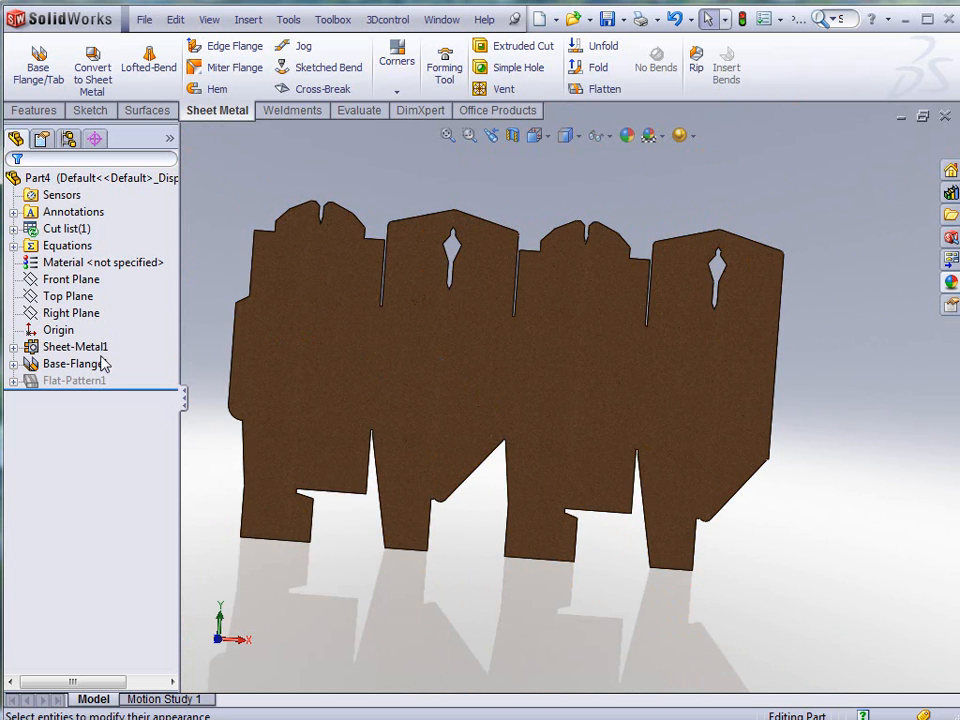
- Convert the top fold line in Sketch3 and fold the top flaps with a sketched bend
left_click(75, 380)
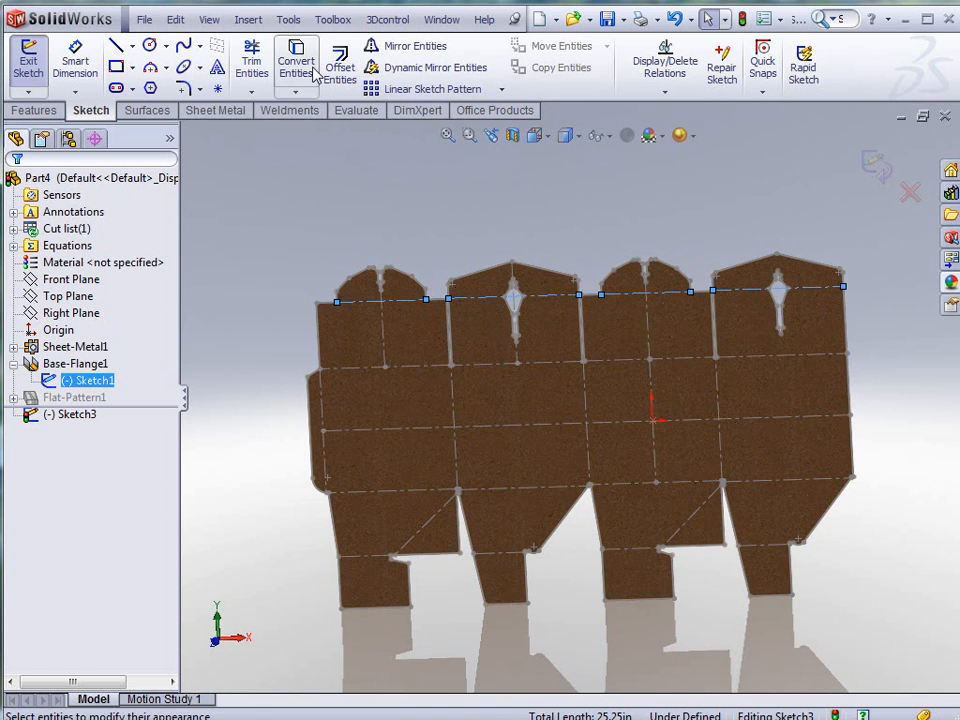
left_click(295, 60)
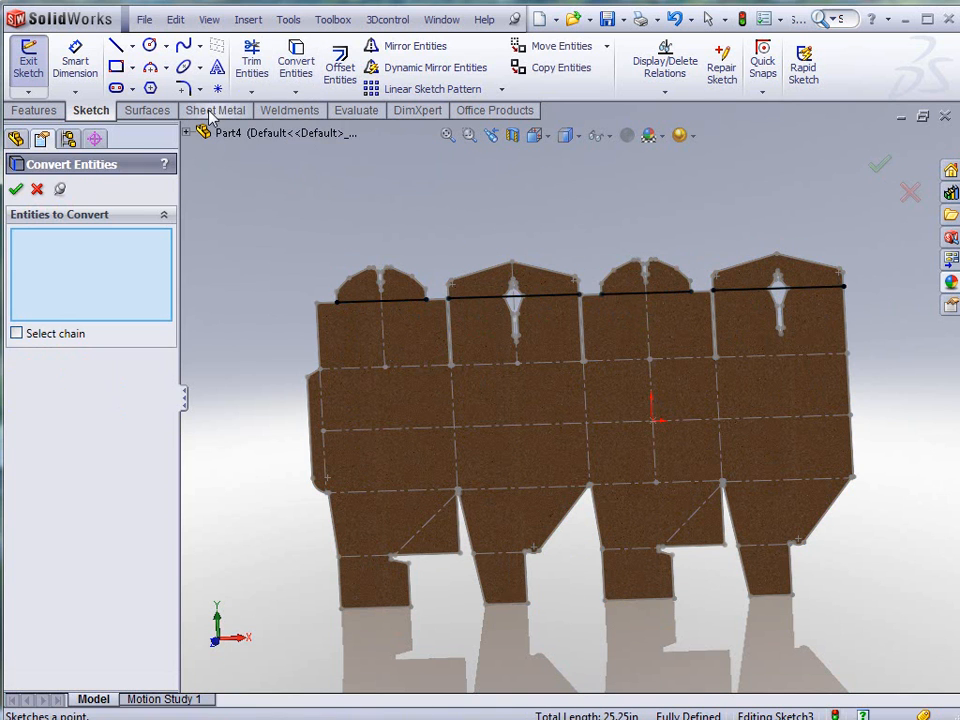
left_click(217, 110)
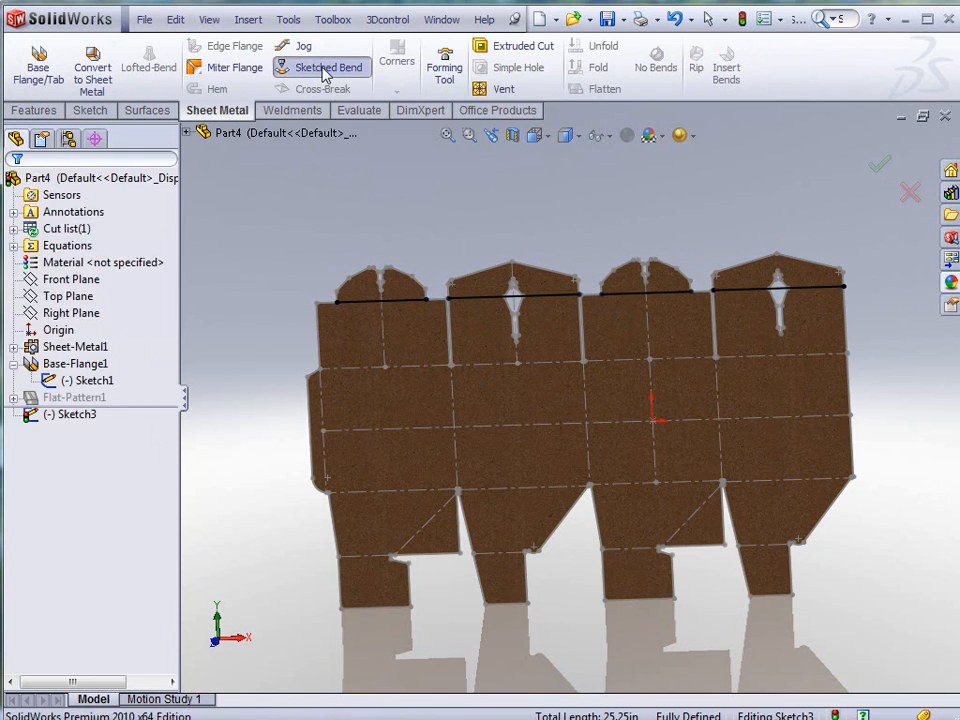
left_click(328, 67)
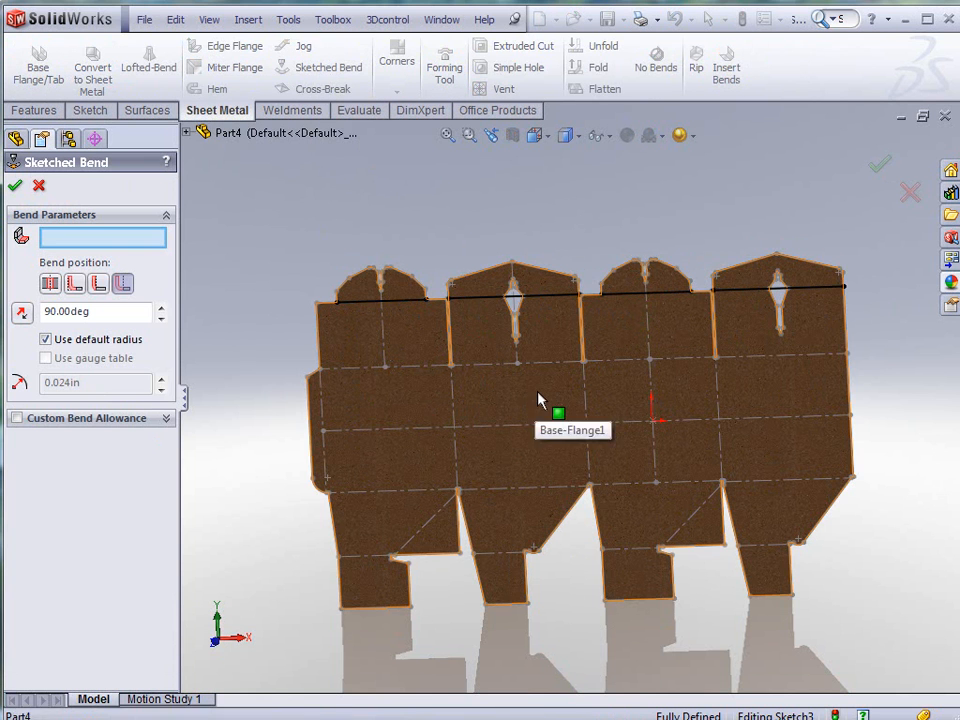
left_click(535, 400)
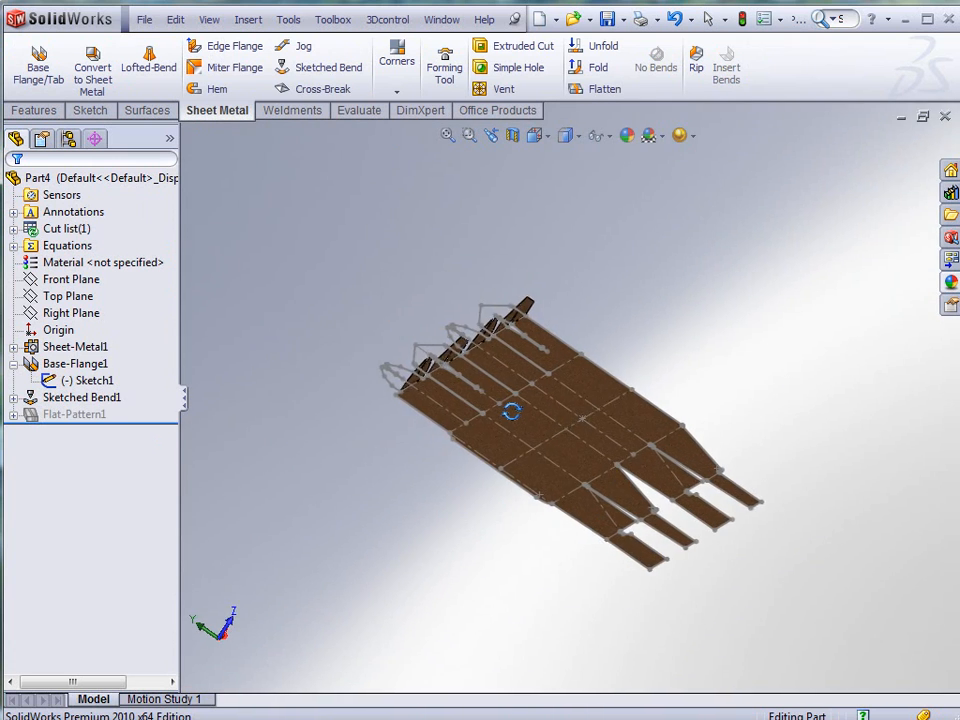
left_click_drag(530, 420, 445, 415)
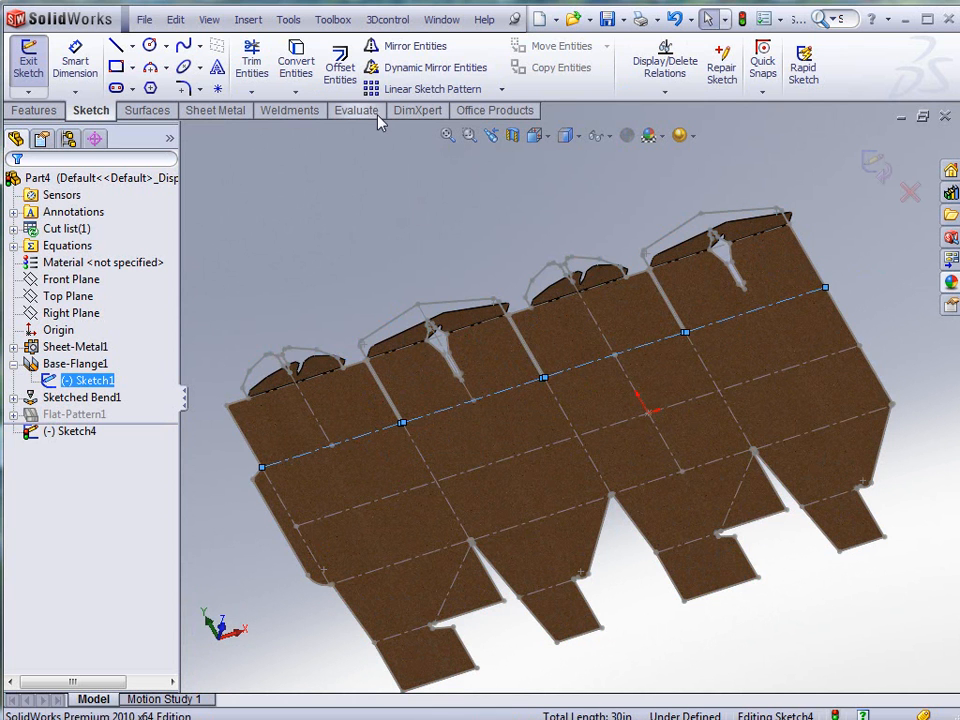
- Add a second sketched bend along Sketch4's line, keeping the lower blank face fixed
left_click(295, 60)
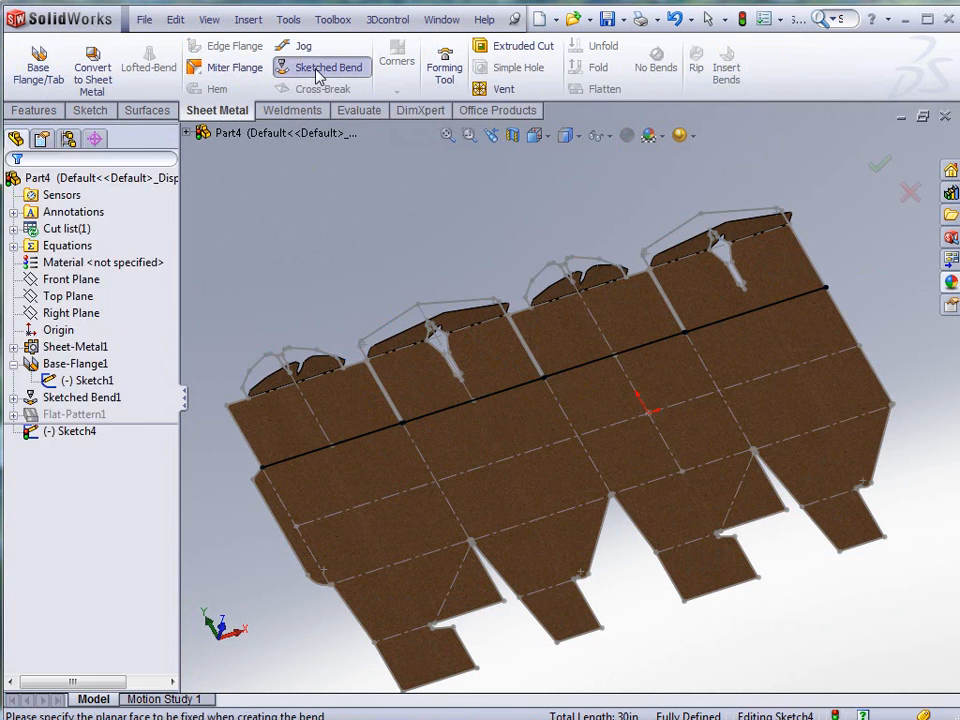
left_click(322, 67)
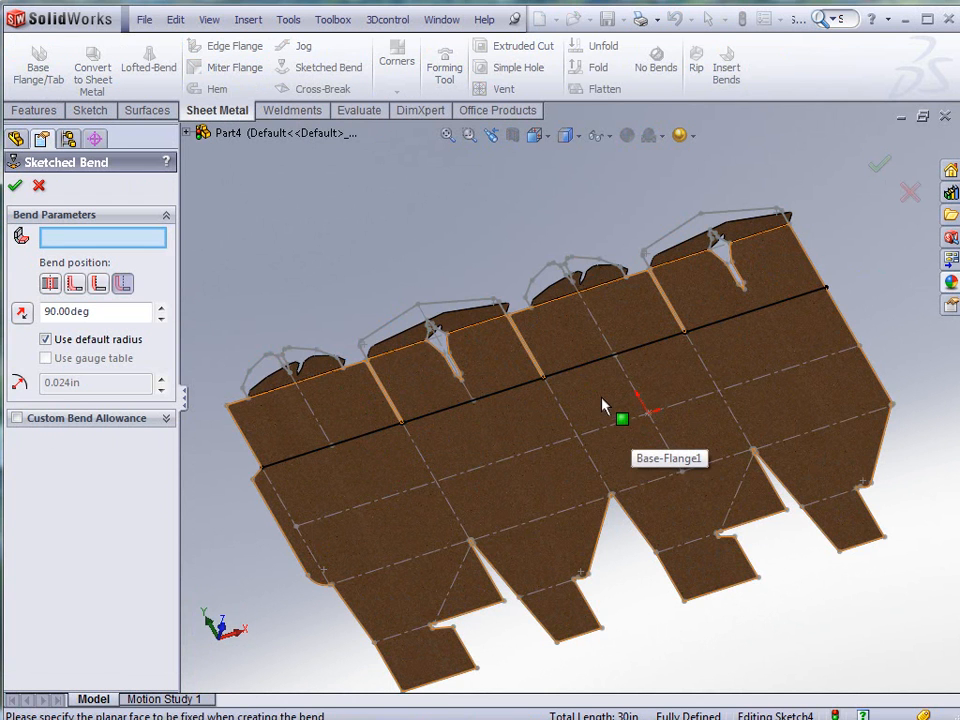
left_click(600, 400)
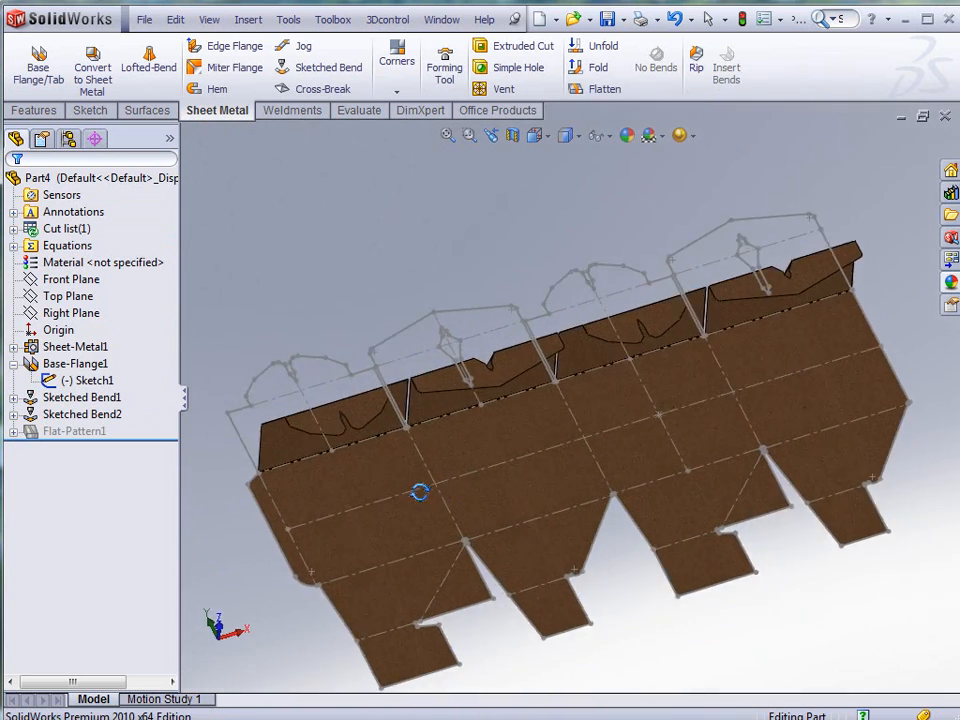
left_click_drag(420, 490, 625, 555)
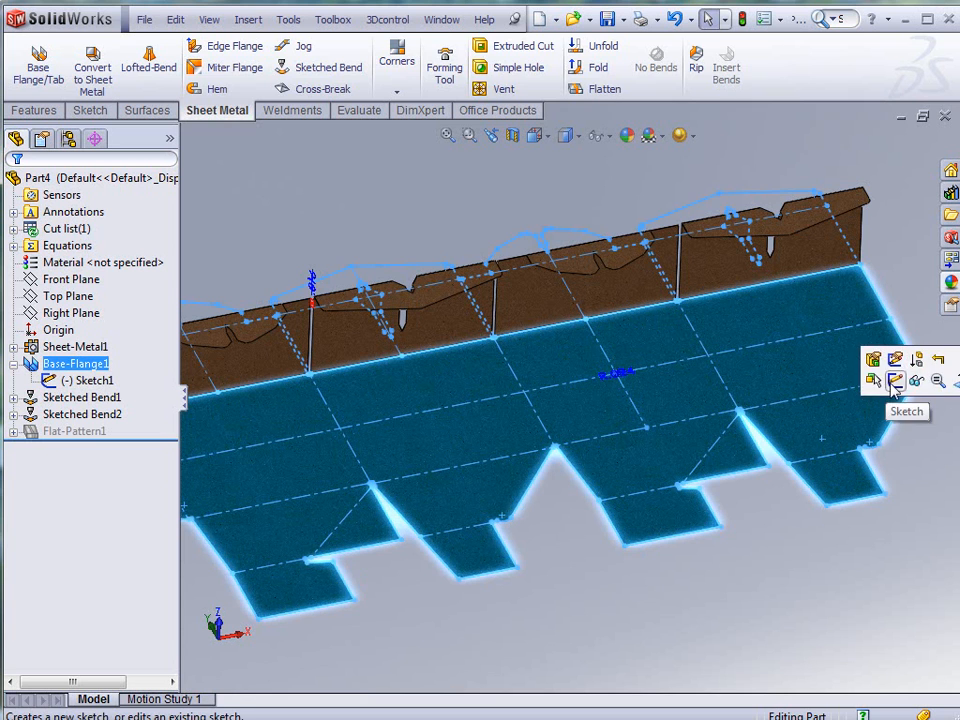
- Add a 0.05 in, 15° jog on the right tuck flap with the base flange fixed
left_click(895, 380)
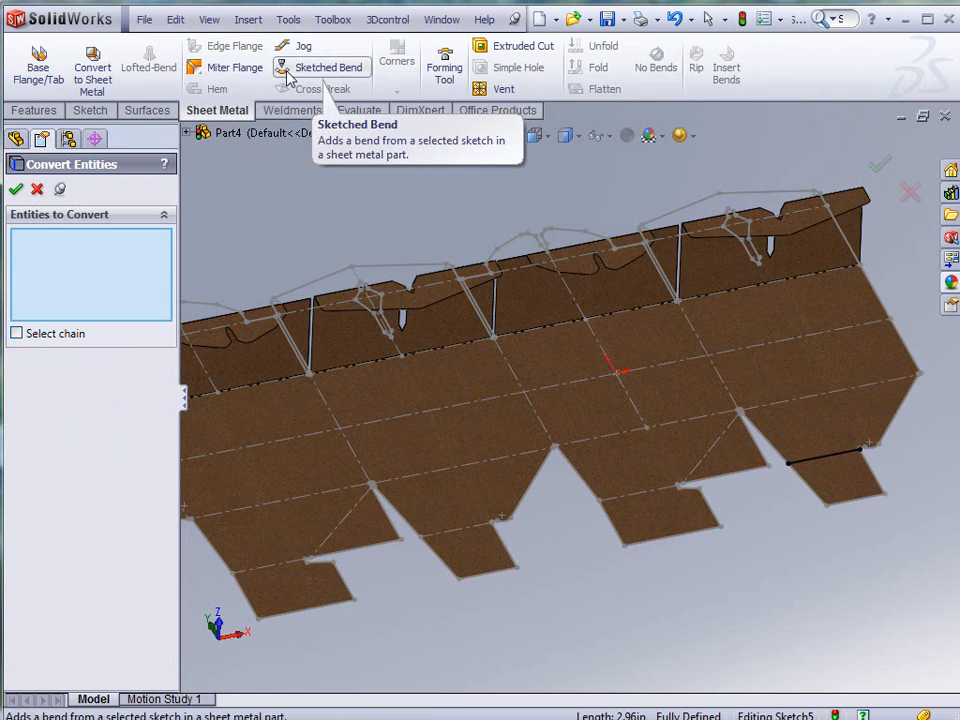
left_click(297, 45)
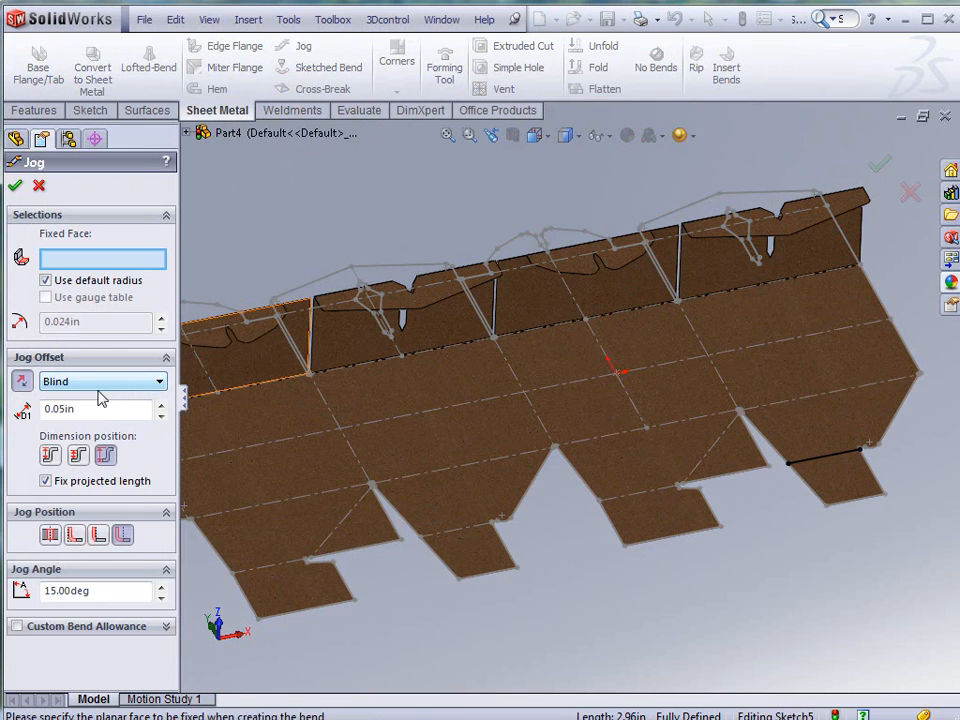
mouse_move(797, 391)
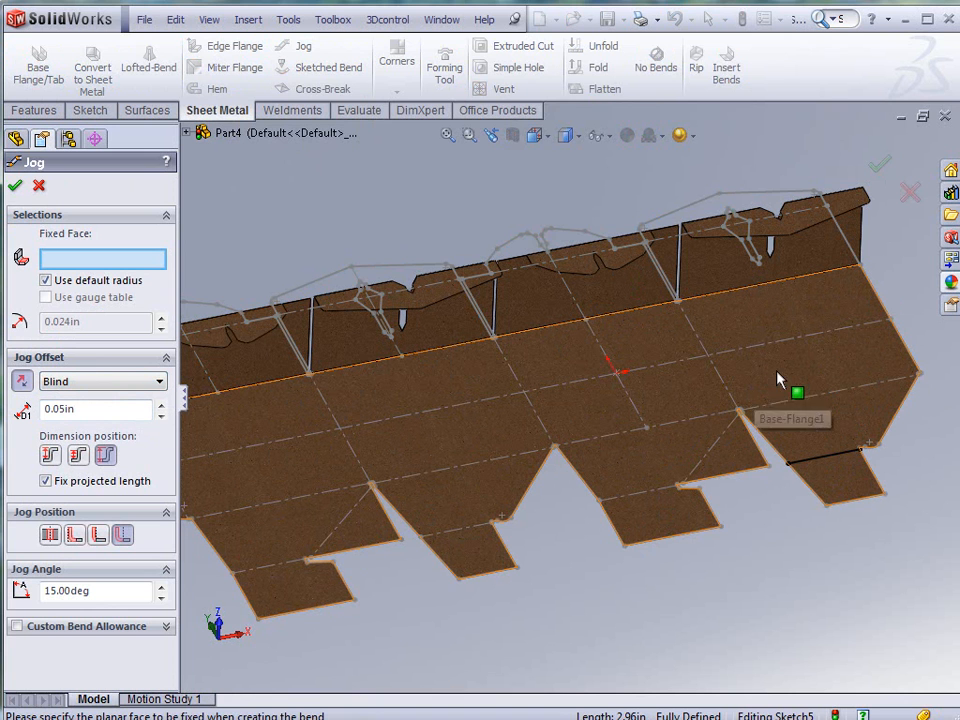
left_click(810, 465)
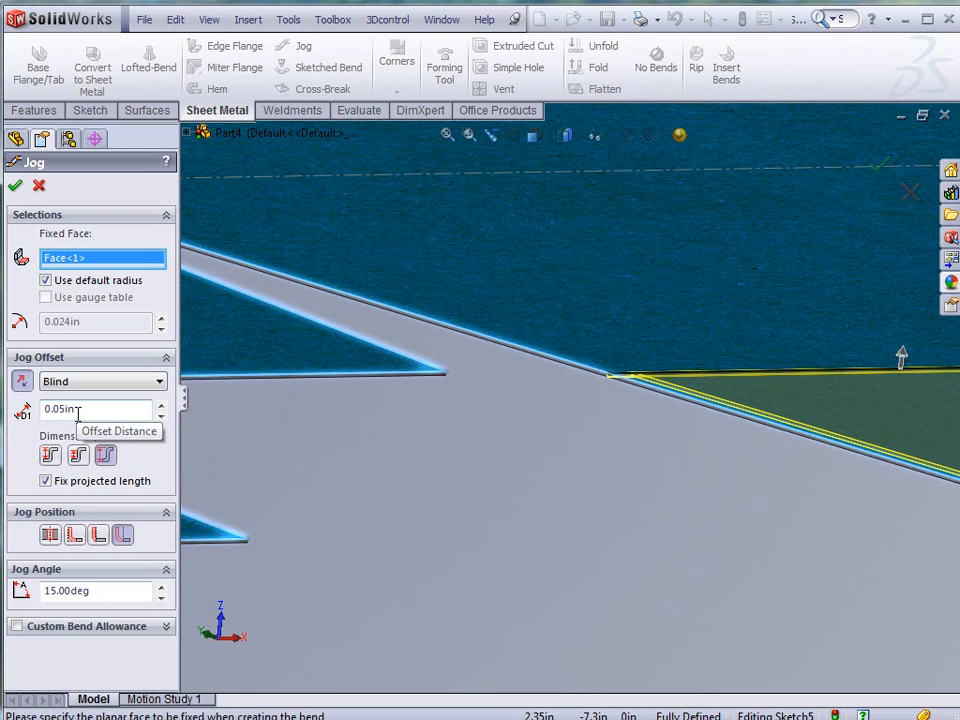
mouse_move(93, 590)
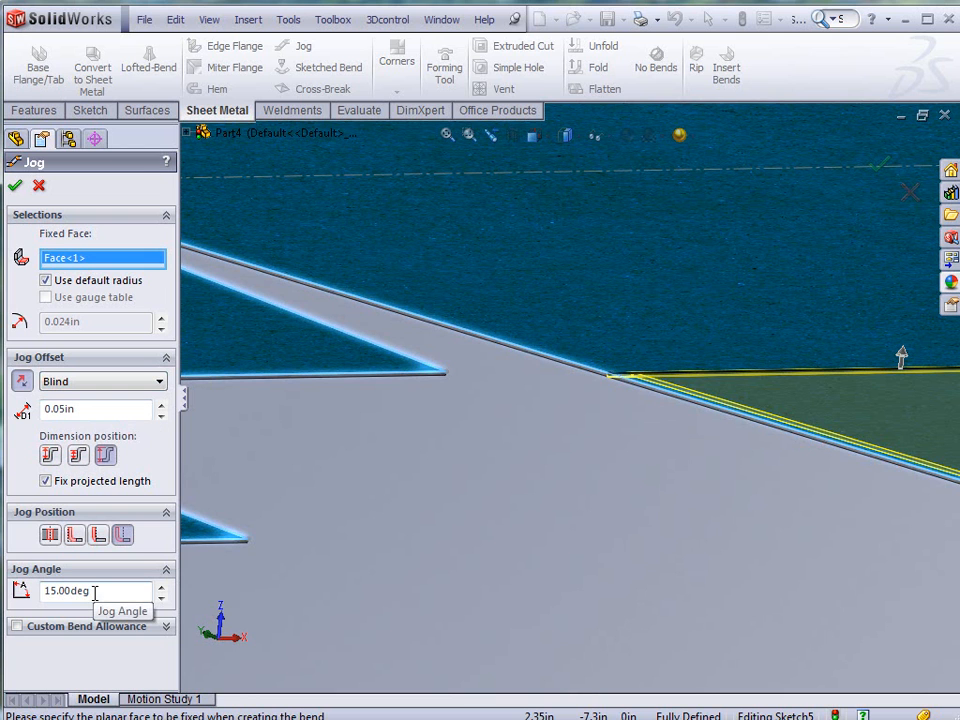
mouse_move(88, 440)
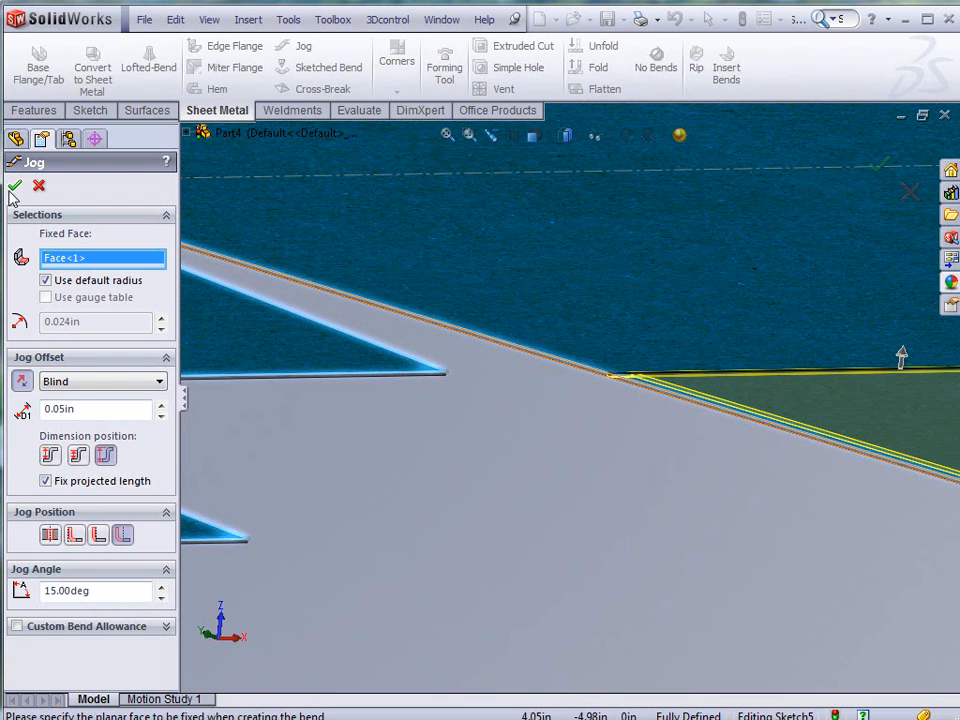
left_click(14, 187)
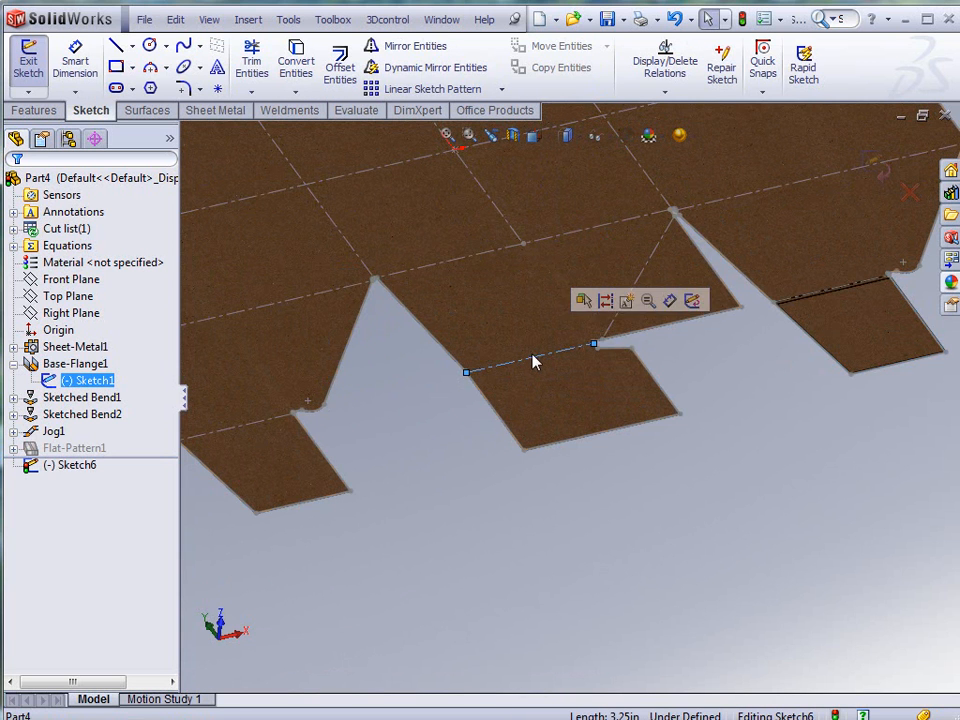
- Convert a flap edge to a sketch line and jog along it with the base face fixed
left_click(295, 60)
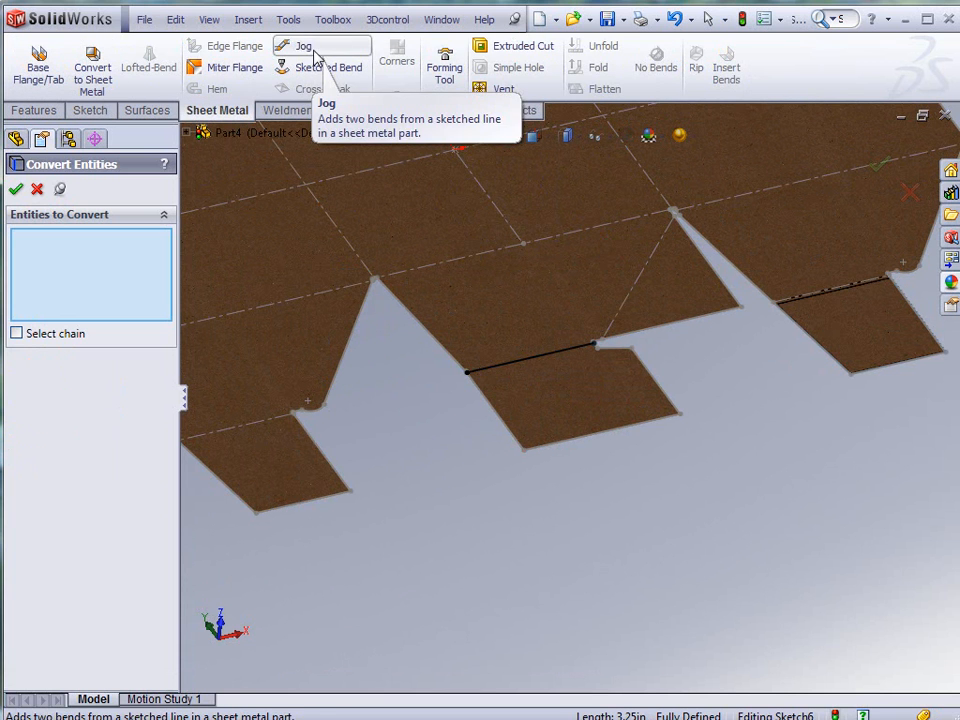
left_click(304, 45)
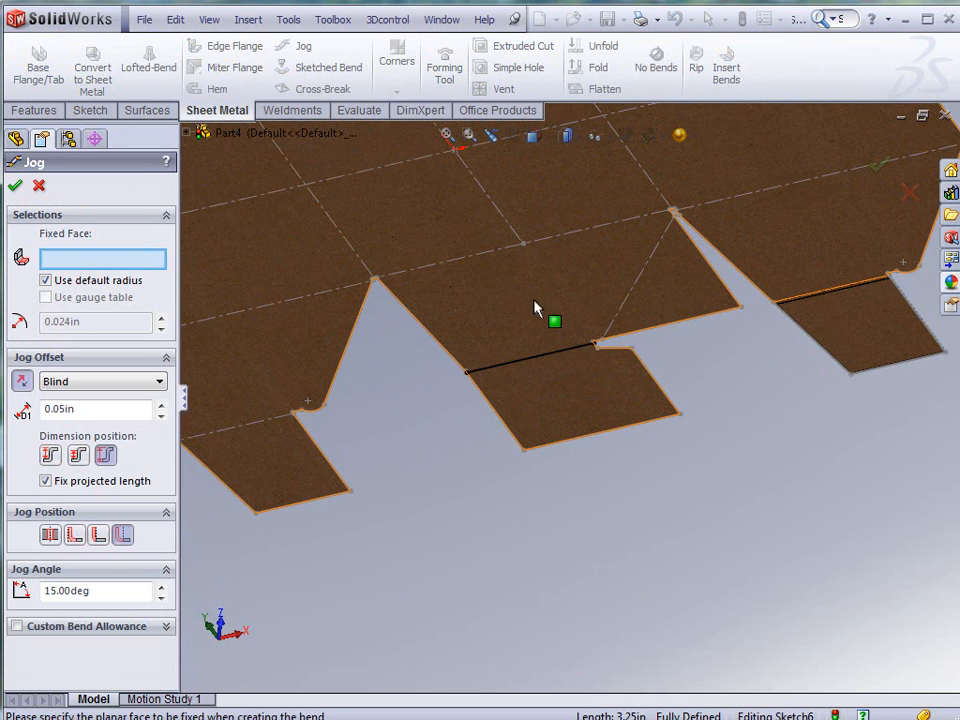
left_click(554, 321)
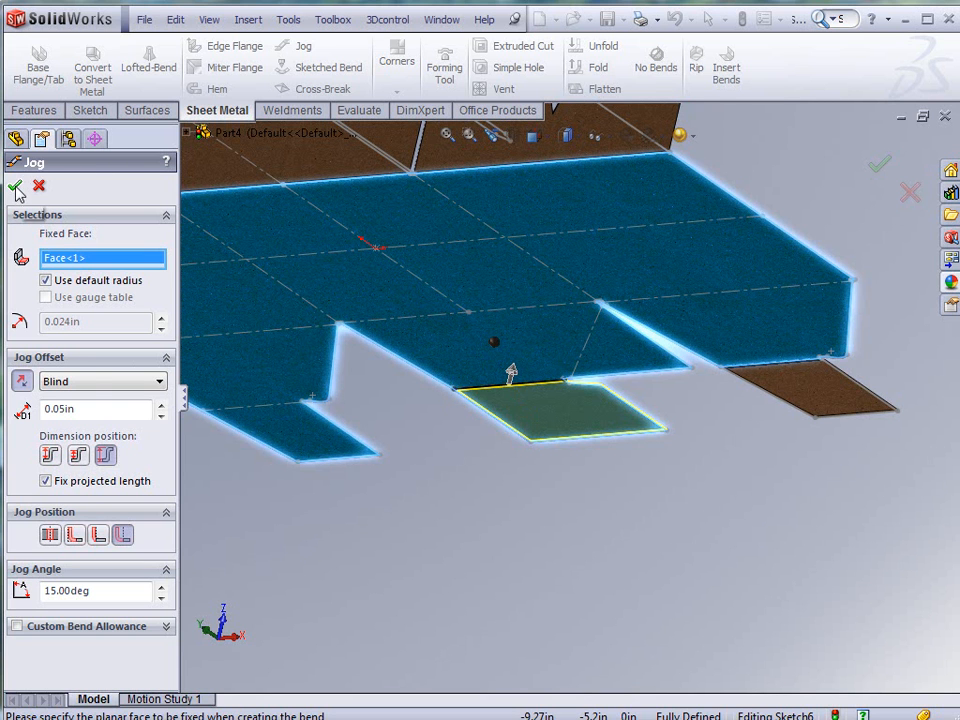
left_click(16, 189)
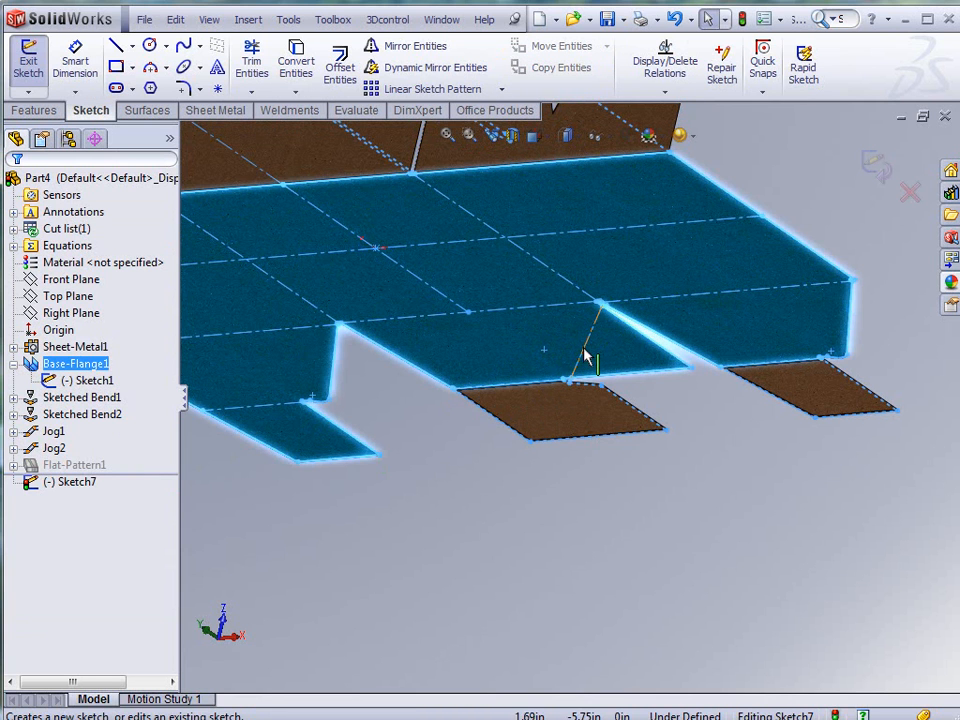
- Convert the diagonal flap edge to a sketch line and start a jog along it
left_click(295, 60)
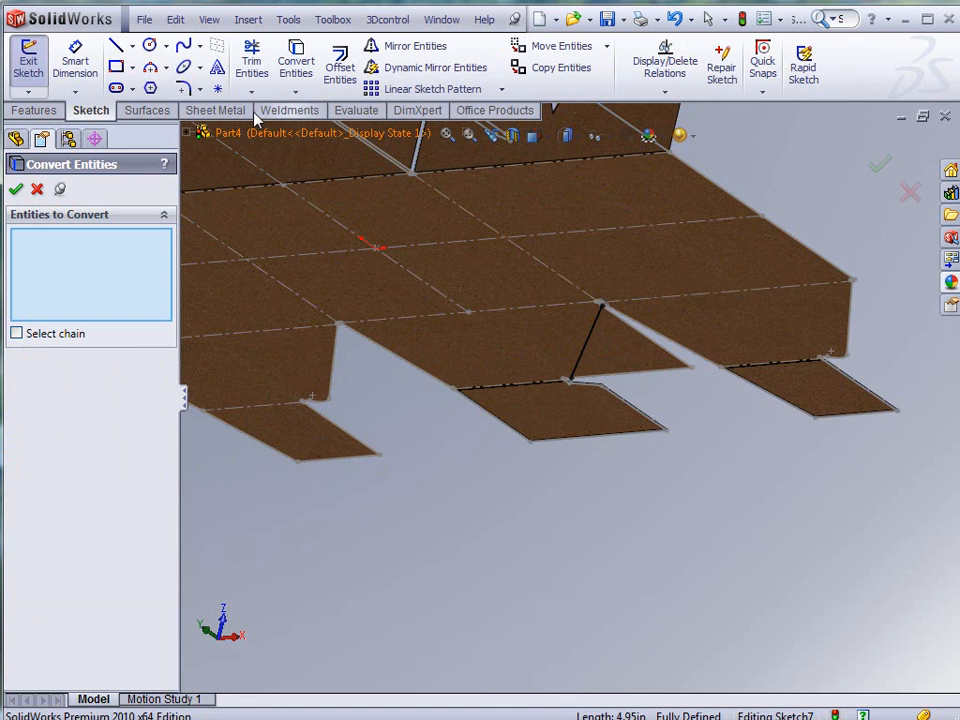
left_click(303, 46)
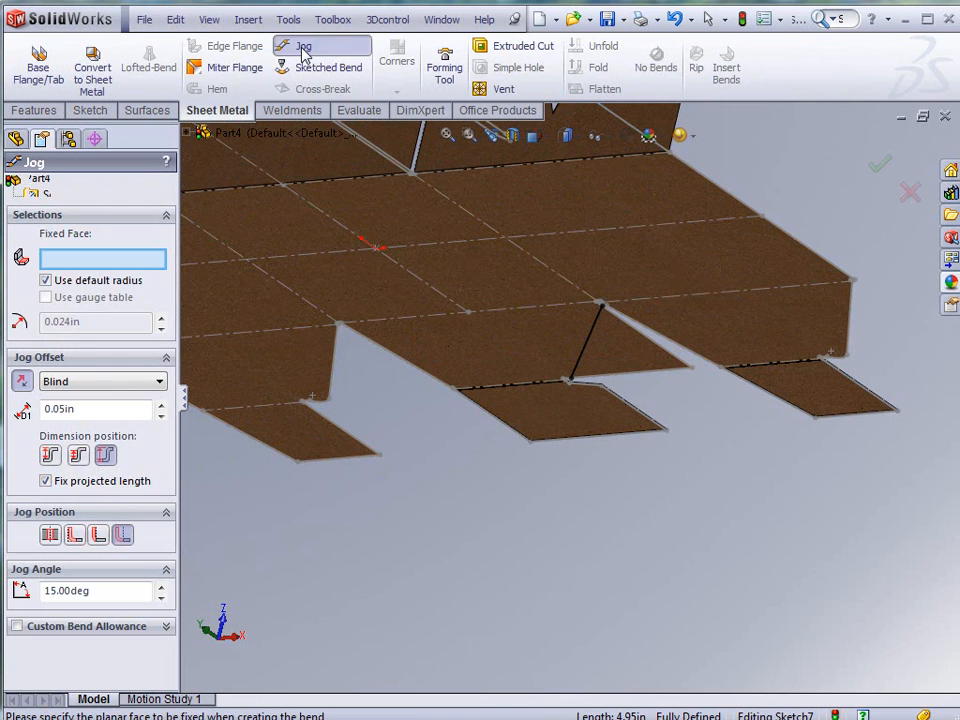
left_click(540, 335)
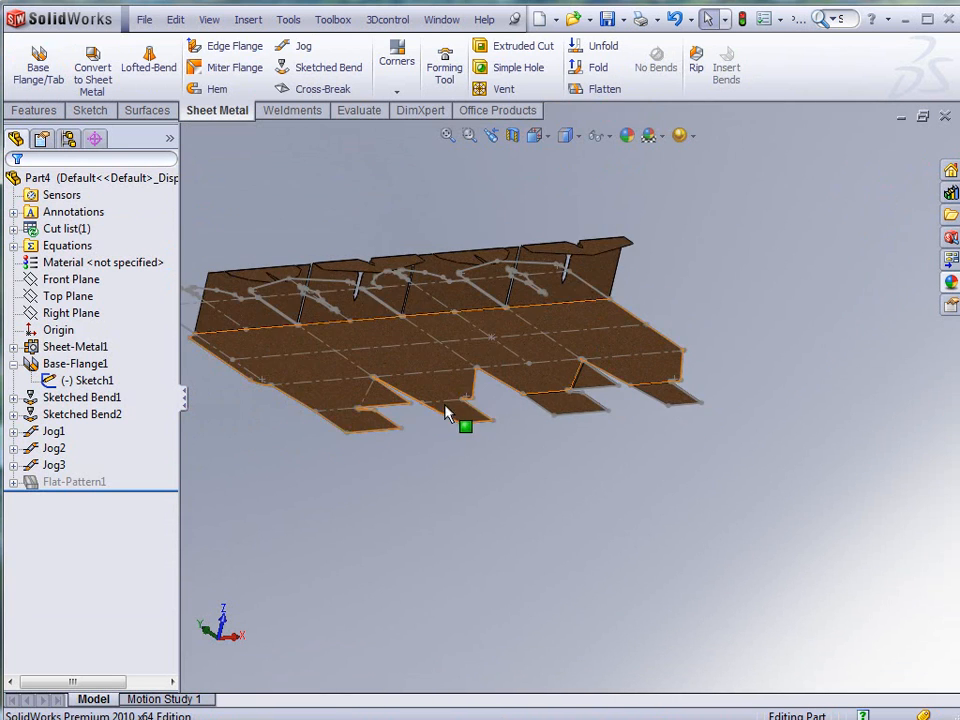
- Sketch on the base flange face and add a jog on another tuck flap
left_click(463, 426)
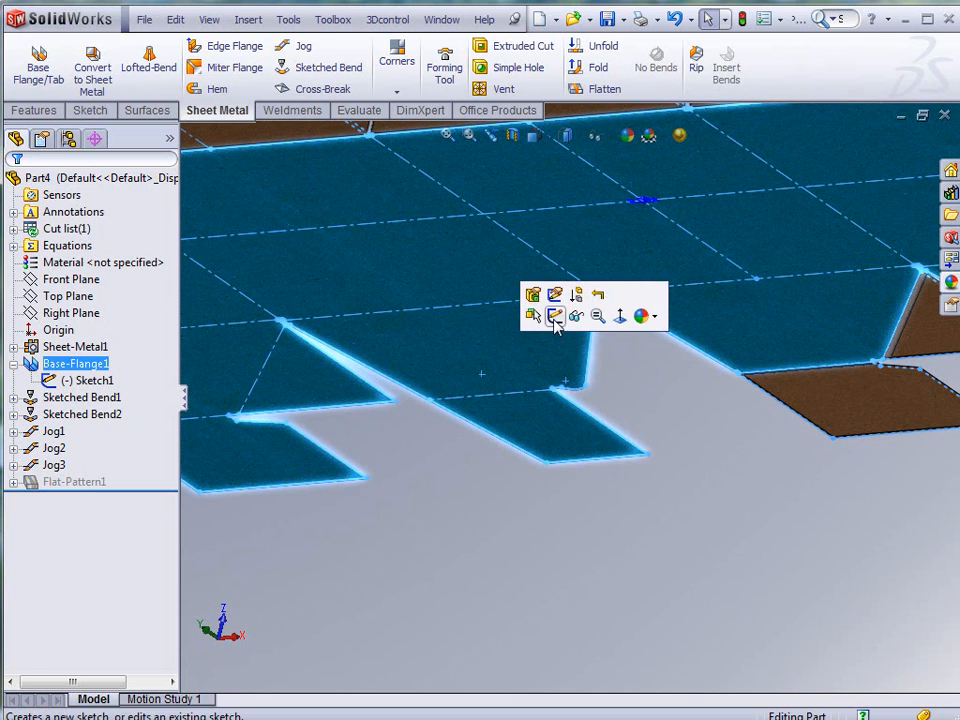
left_click(533, 316)
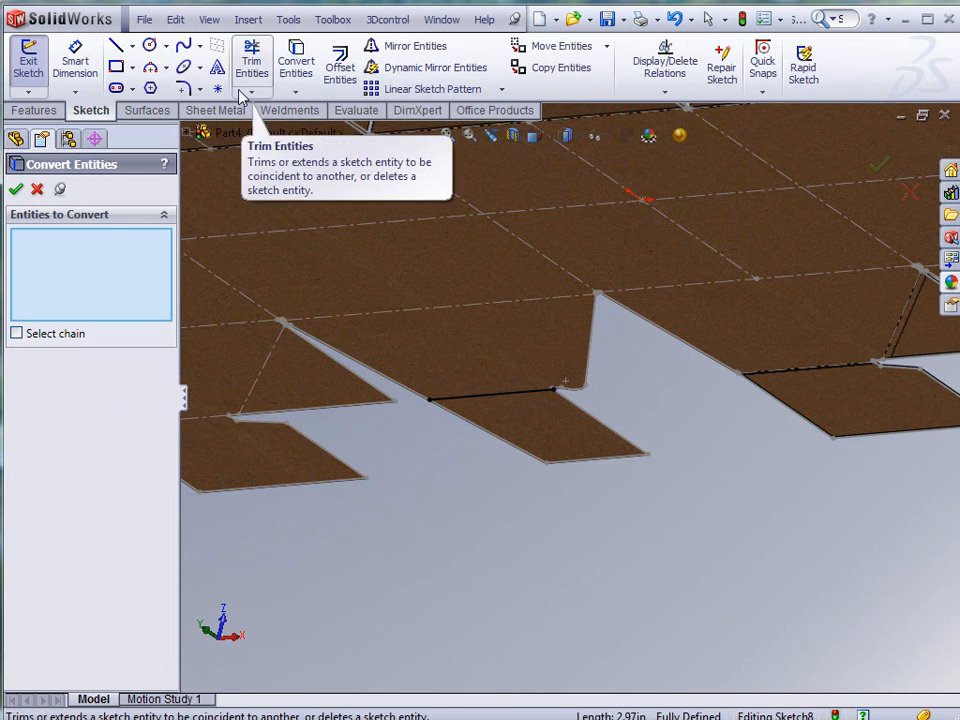
left_click(217, 110)
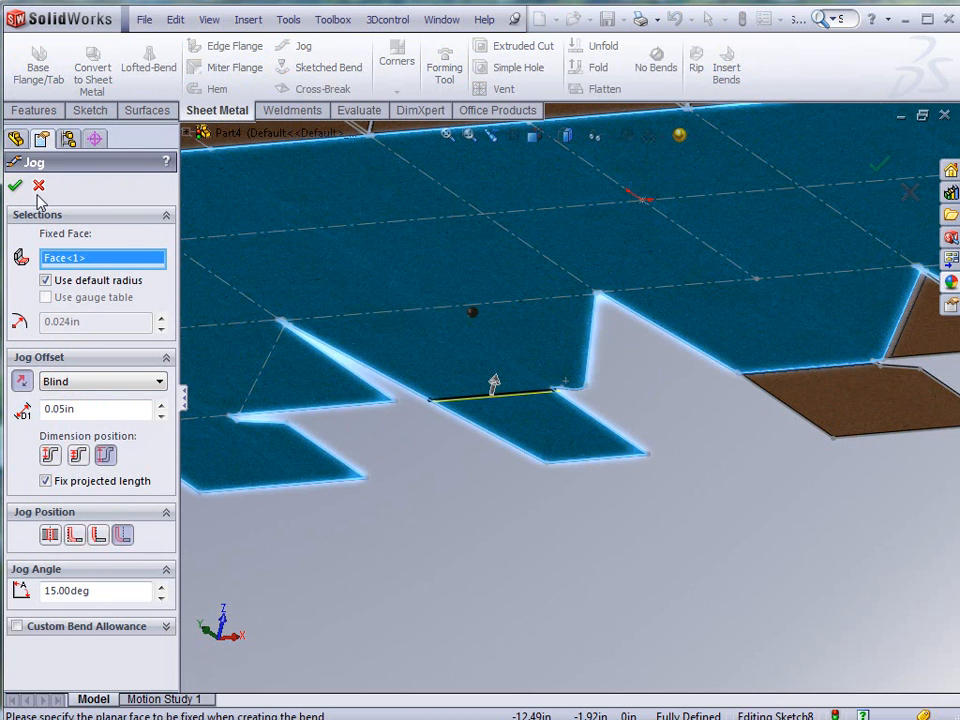
left_click(15, 186)
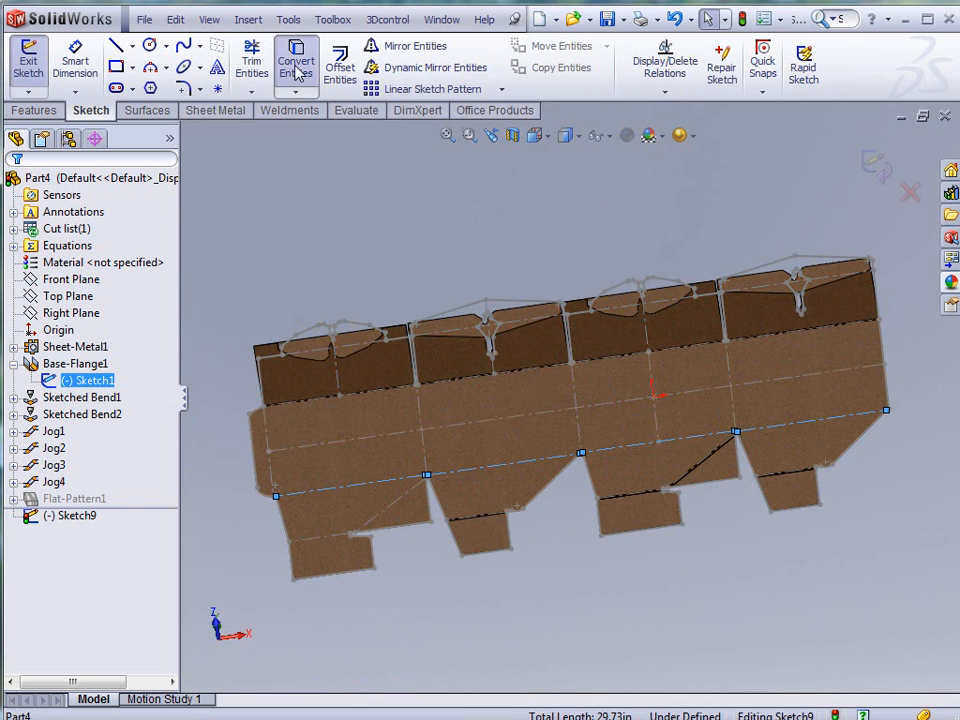
- Fold the side panels up 90° along the converted long edge, middle panel fixed
left_click(295, 60)
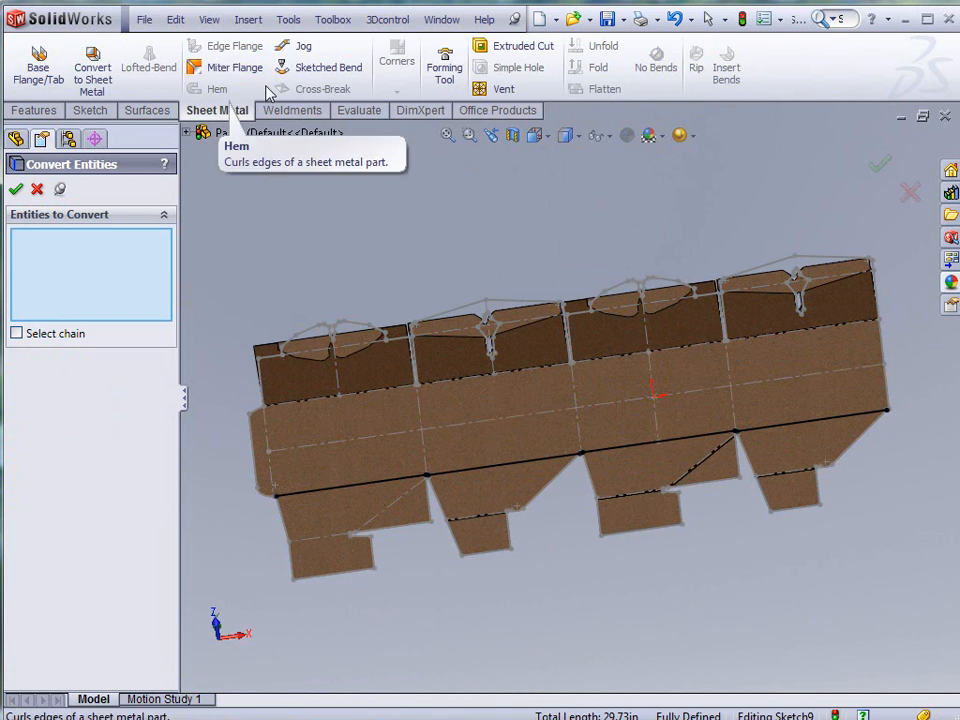
left_click(327, 66)
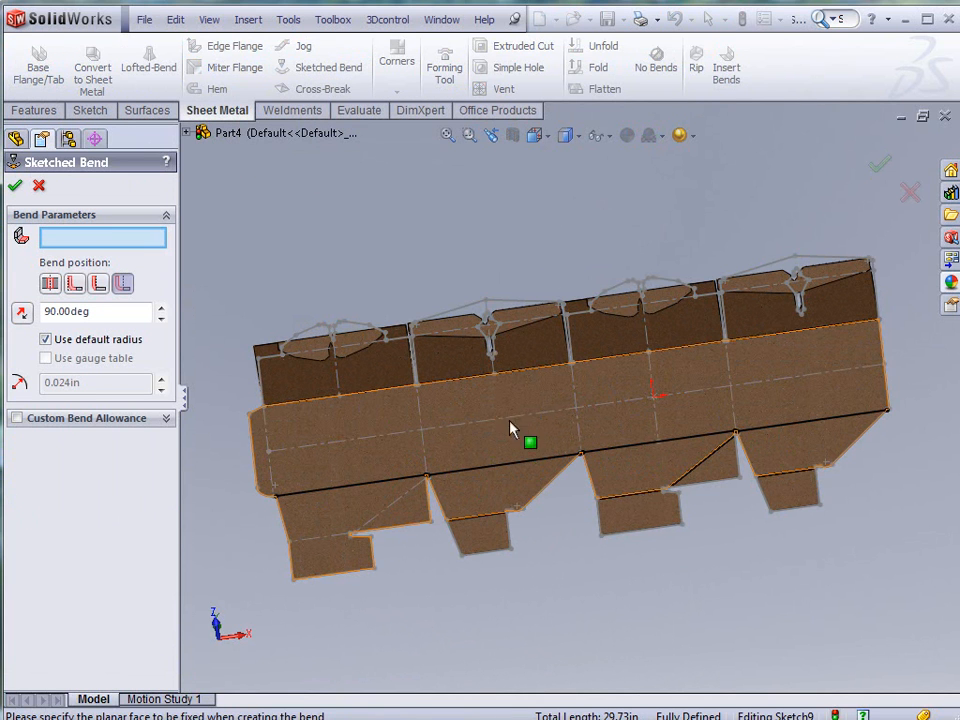
left_click(530, 442)
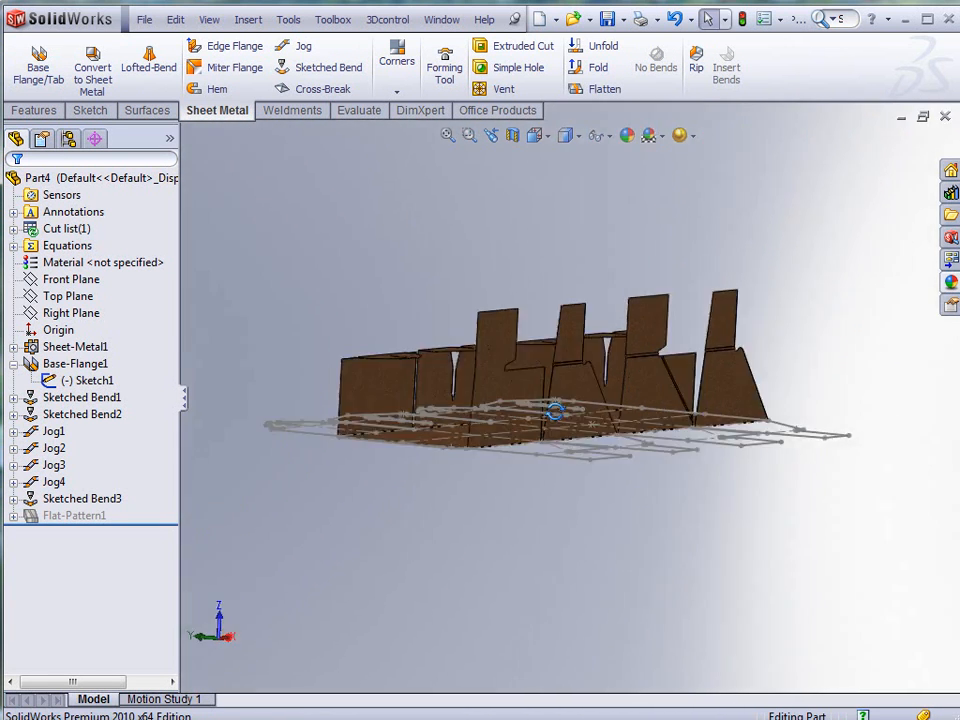
left_click_drag(555, 410, 518, 565)
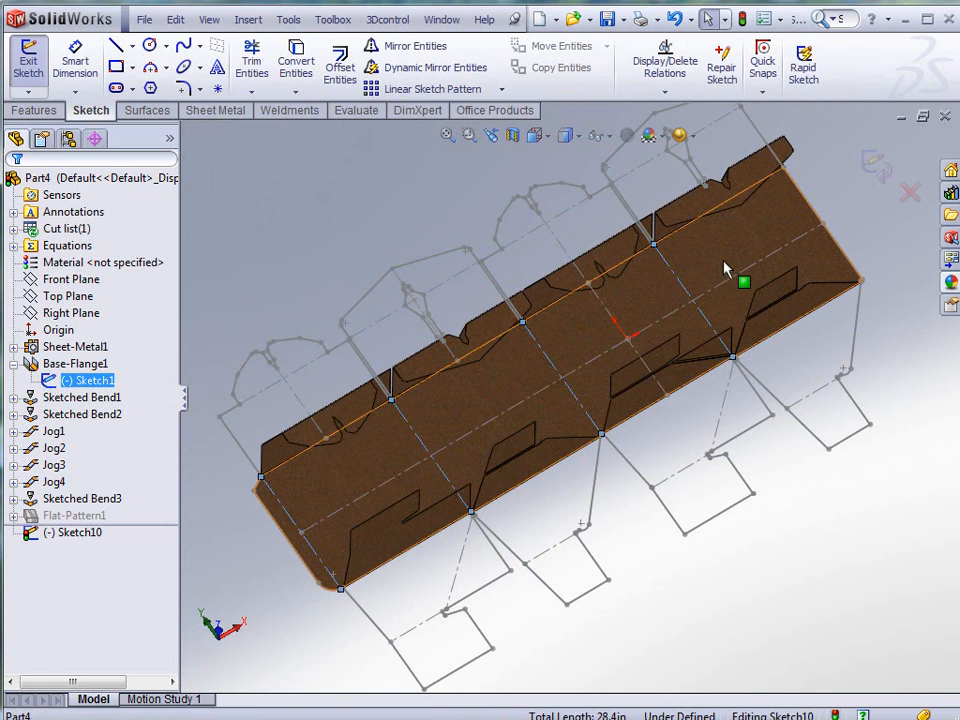
- Bend the remaining panels 90° along the converted fold edges to close the box
left_click(295, 60)
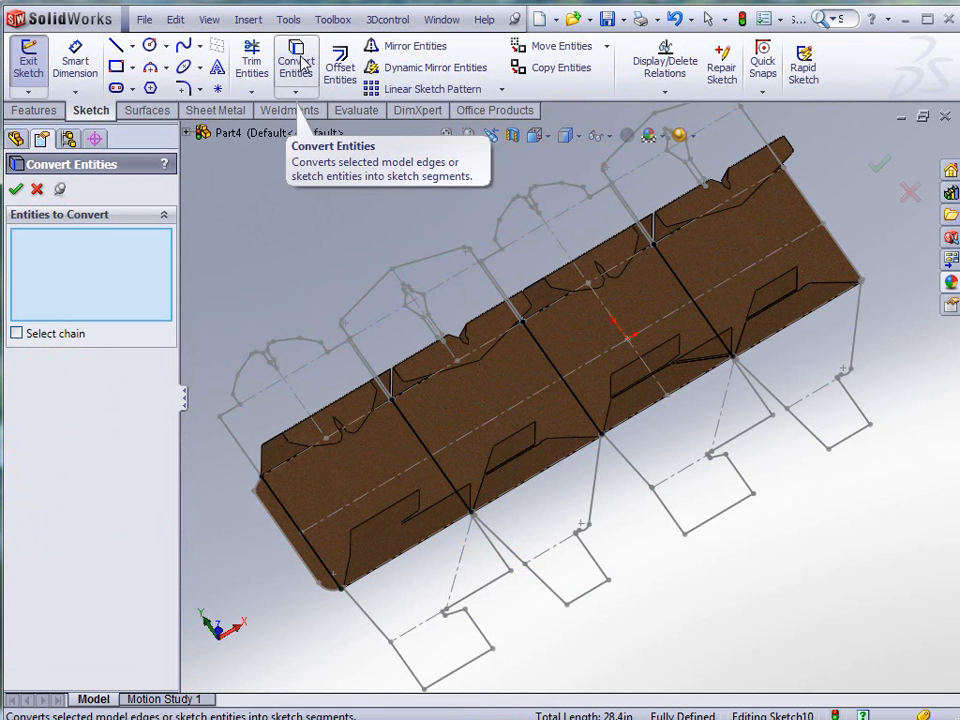
left_click(216, 110)
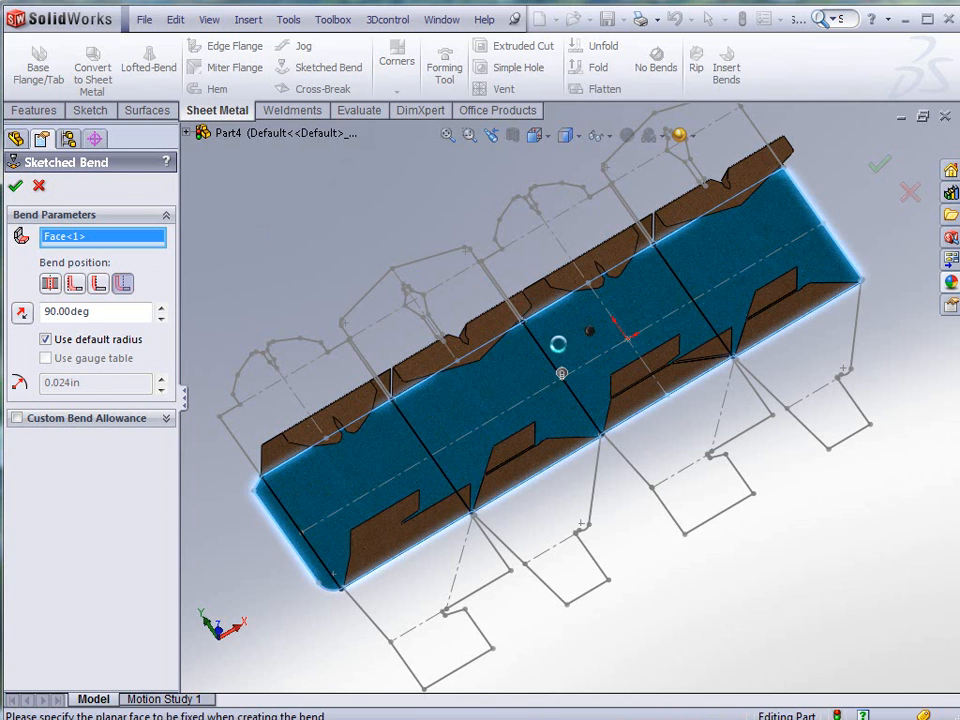
left_click(16, 186)
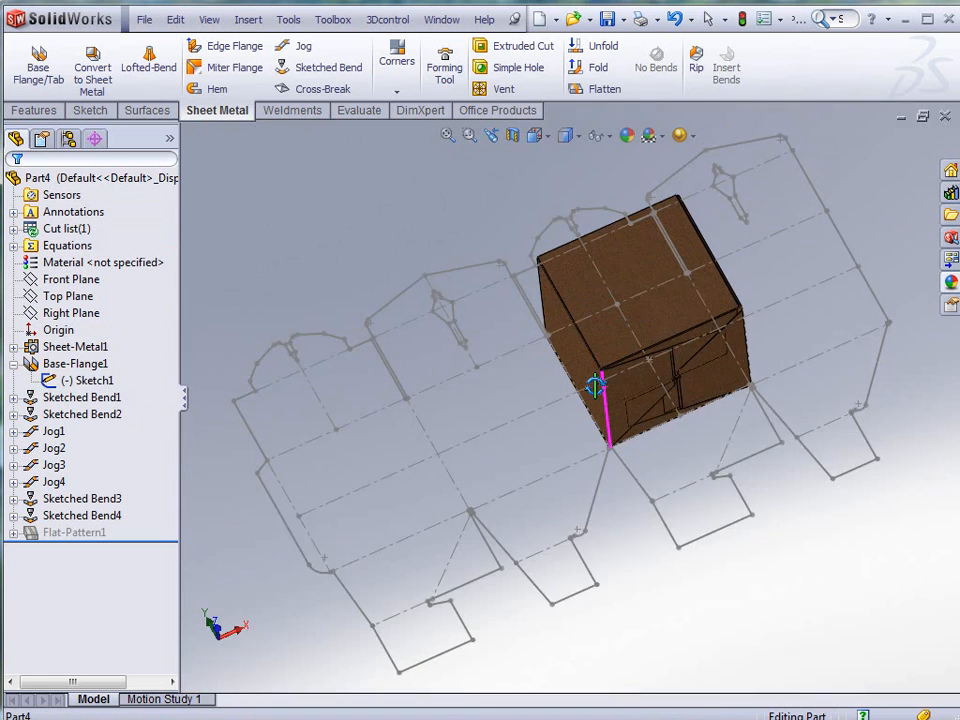
left_click(90, 380)
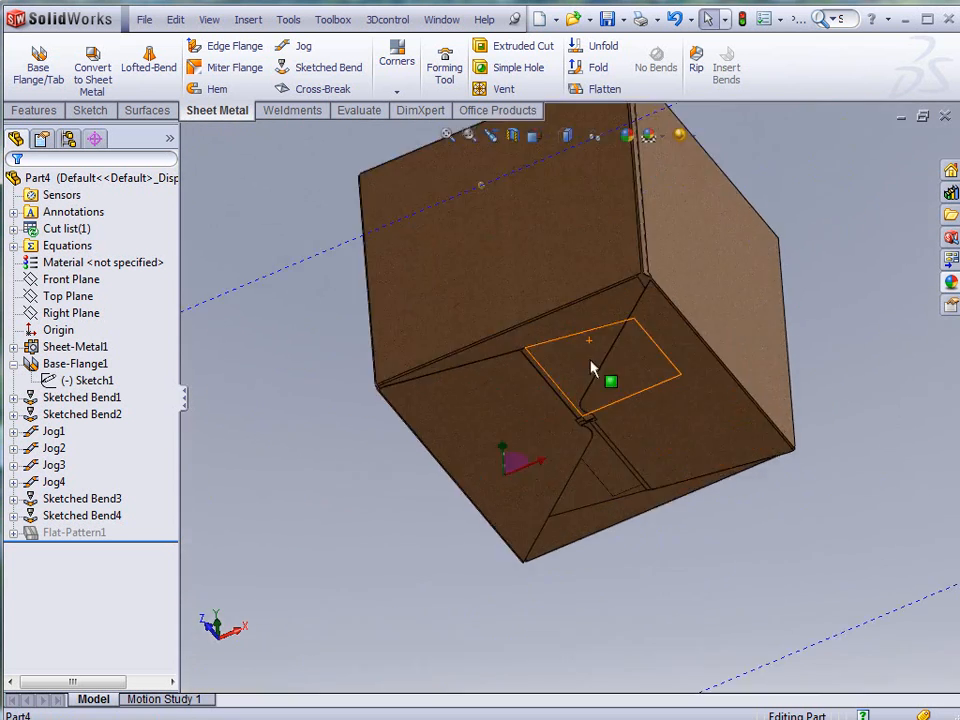
left_click(82, 498)
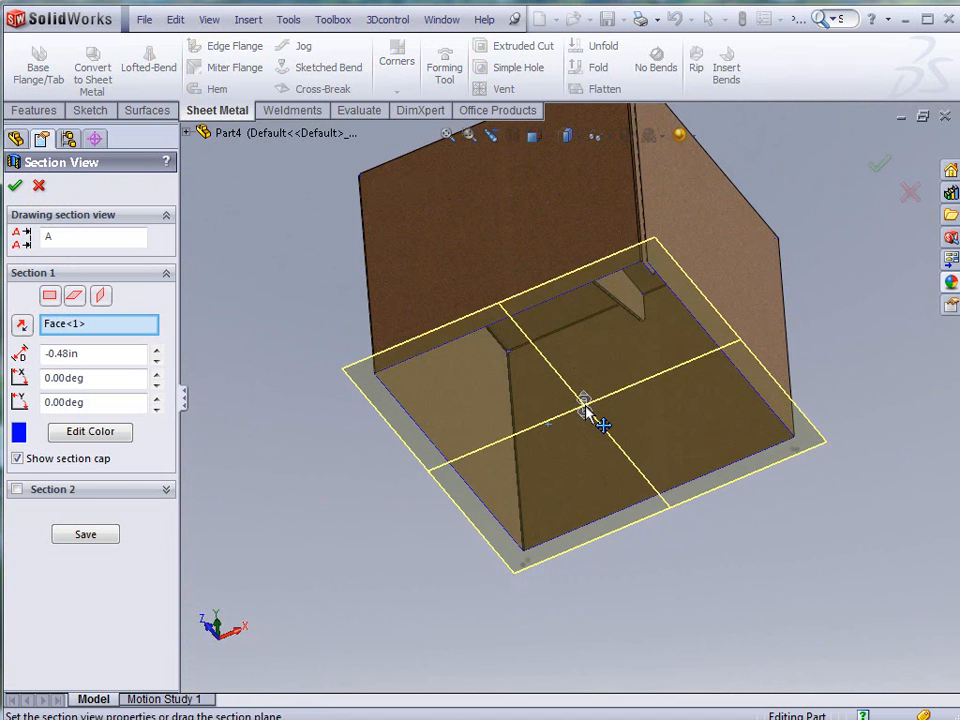
- Apply a section view with the plane at -4.67in, then orbit to view from above
left_click_drag(585, 410, 575, 285)
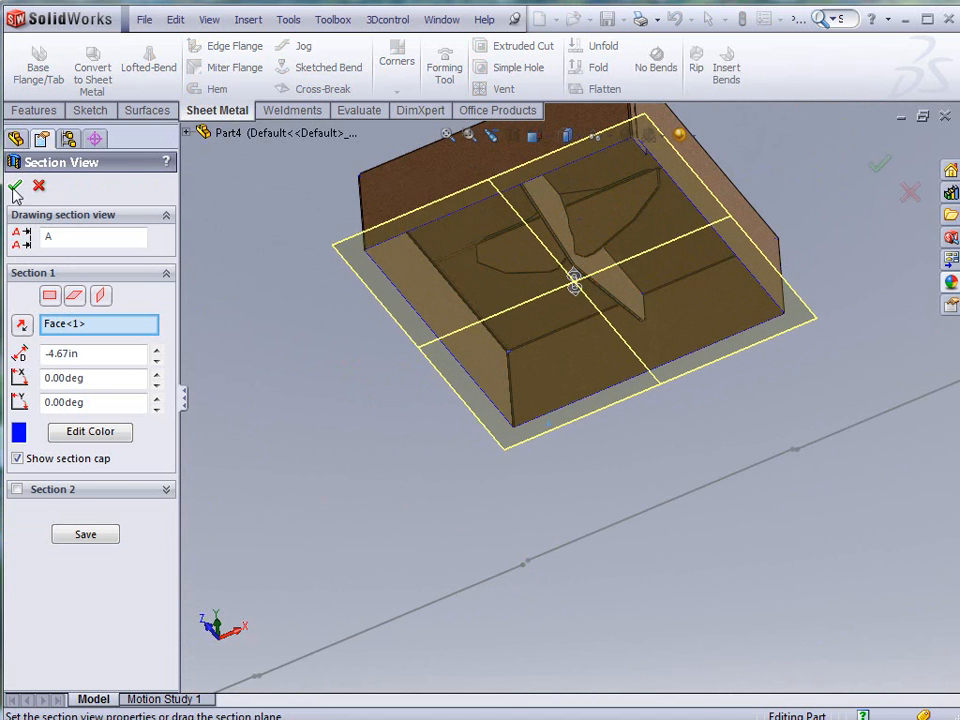
left_click(15, 188)
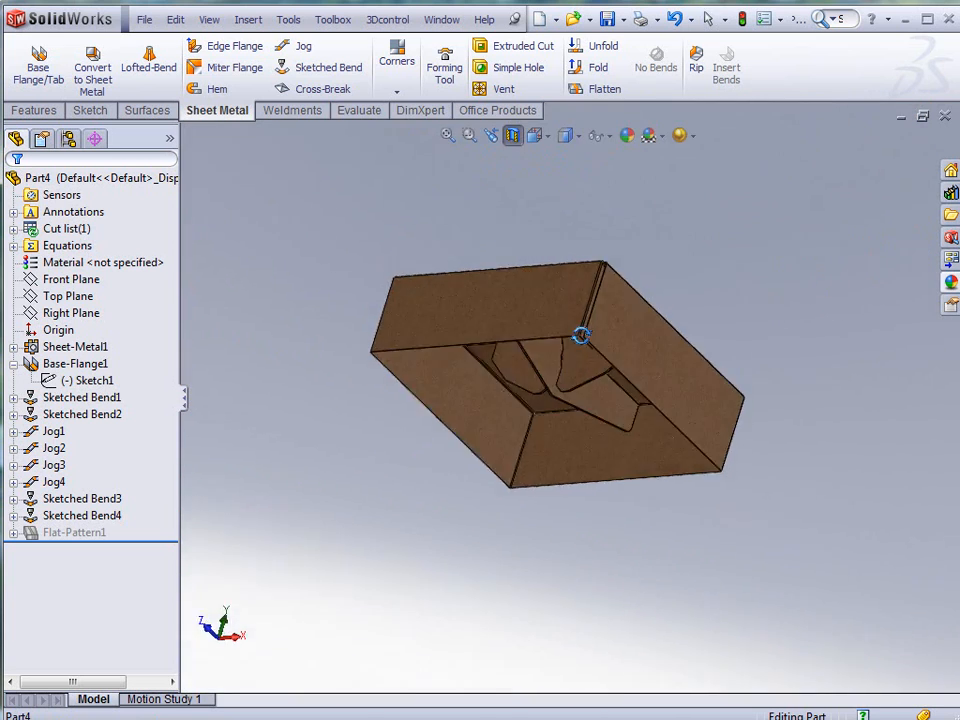
left_click_drag(580, 336, 528, 375)
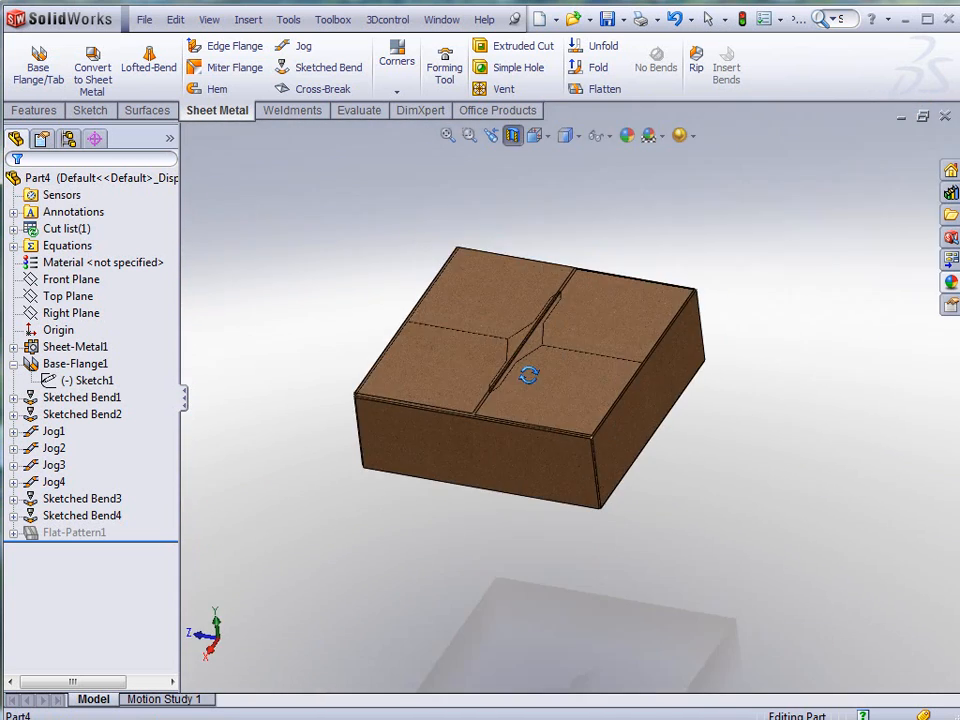